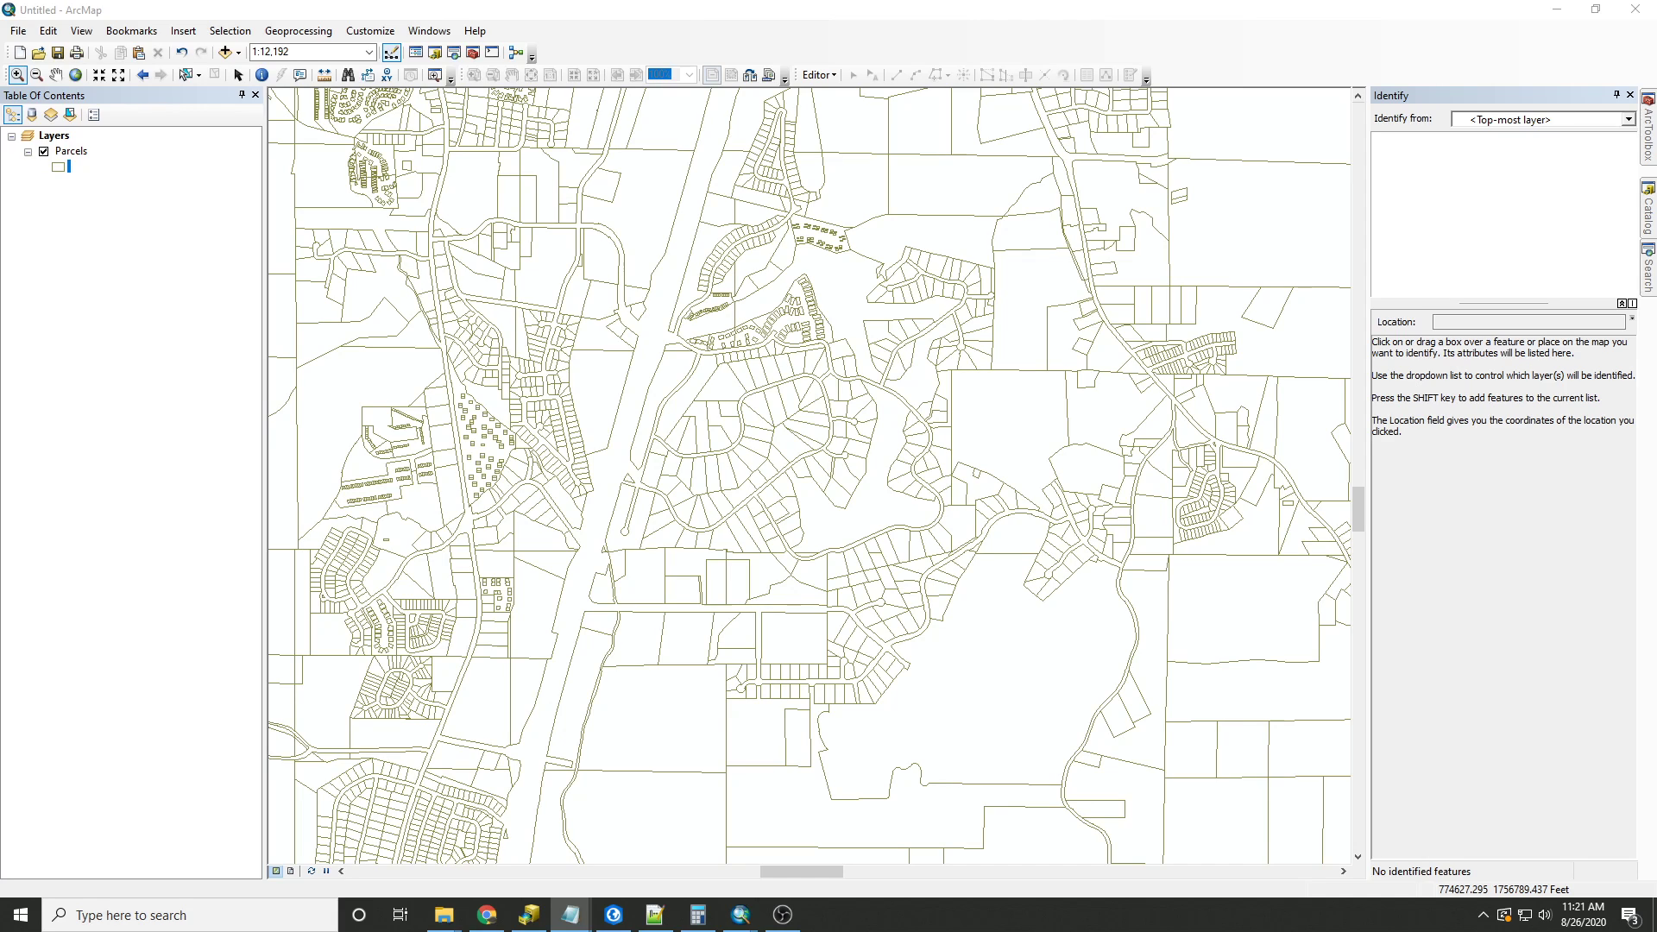
- Open the attribute table of the Parcels layer showing the empty PARCEL_ID_WEB field
right_click(71, 151)
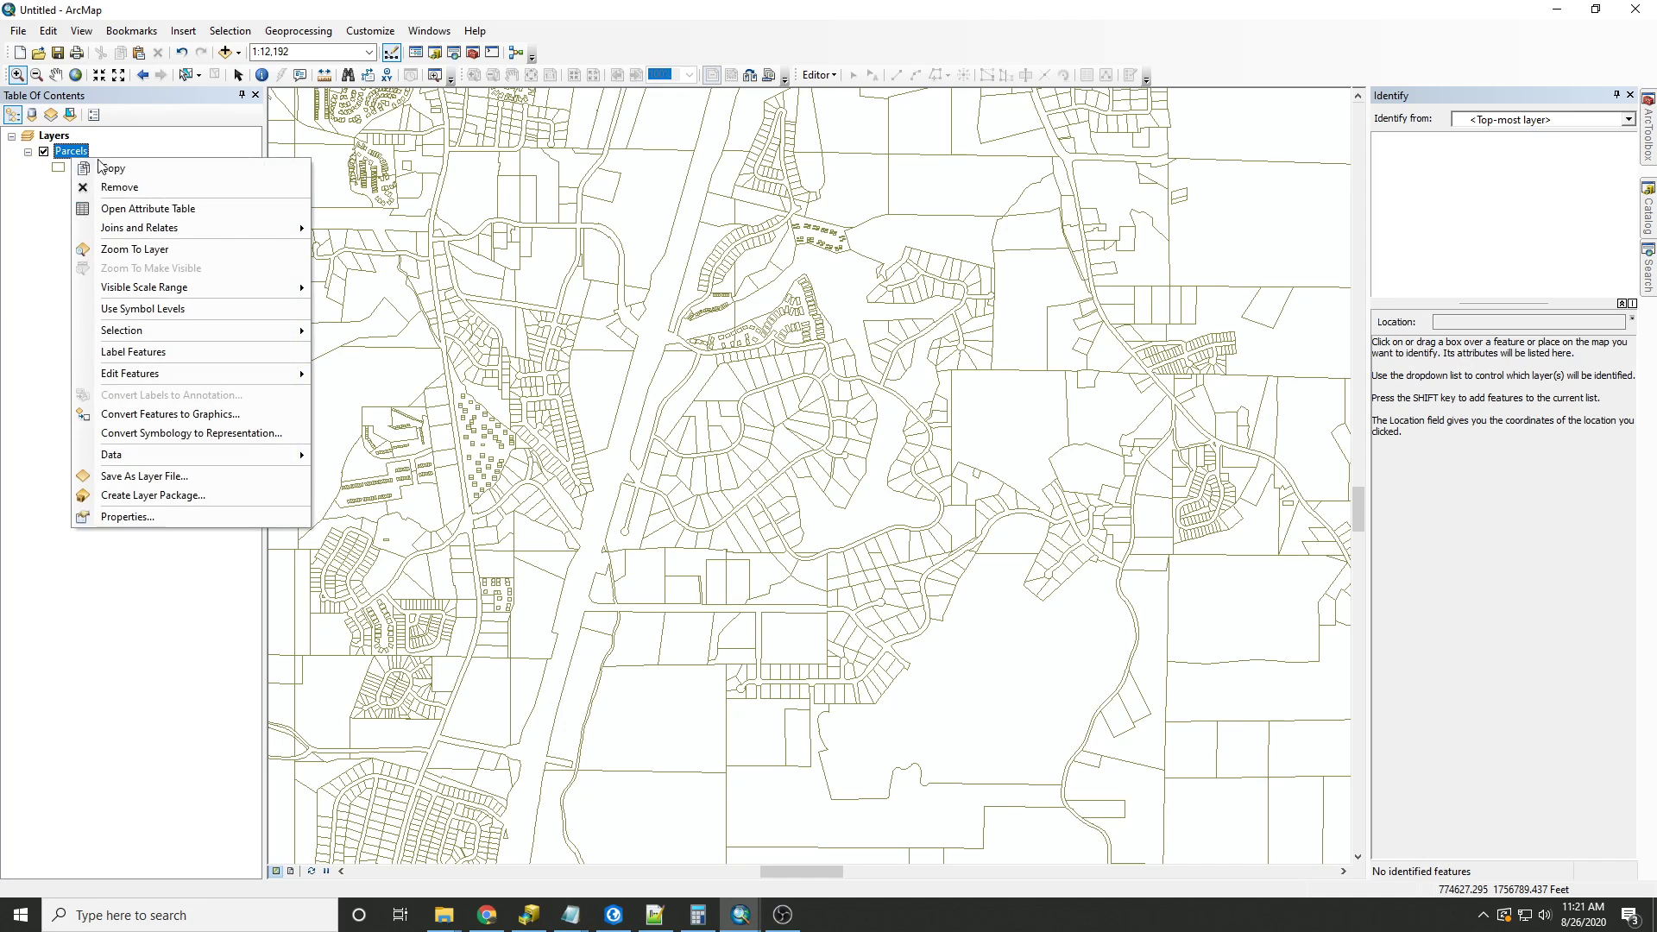
click(148, 209)
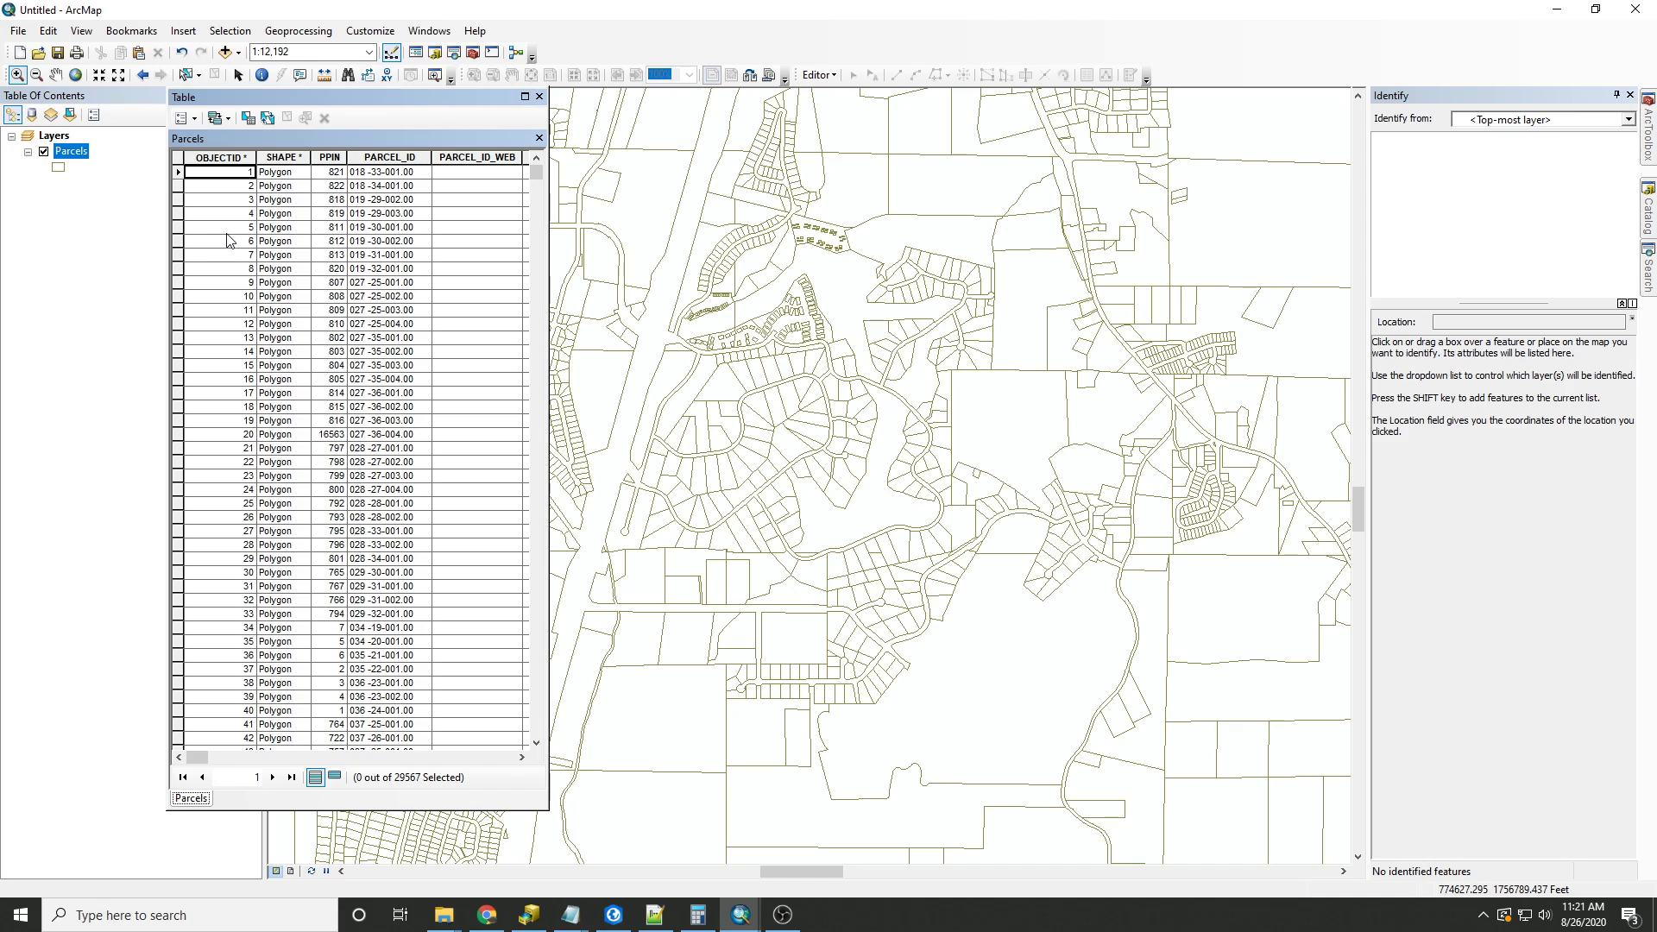
mouse_move(234, 250)
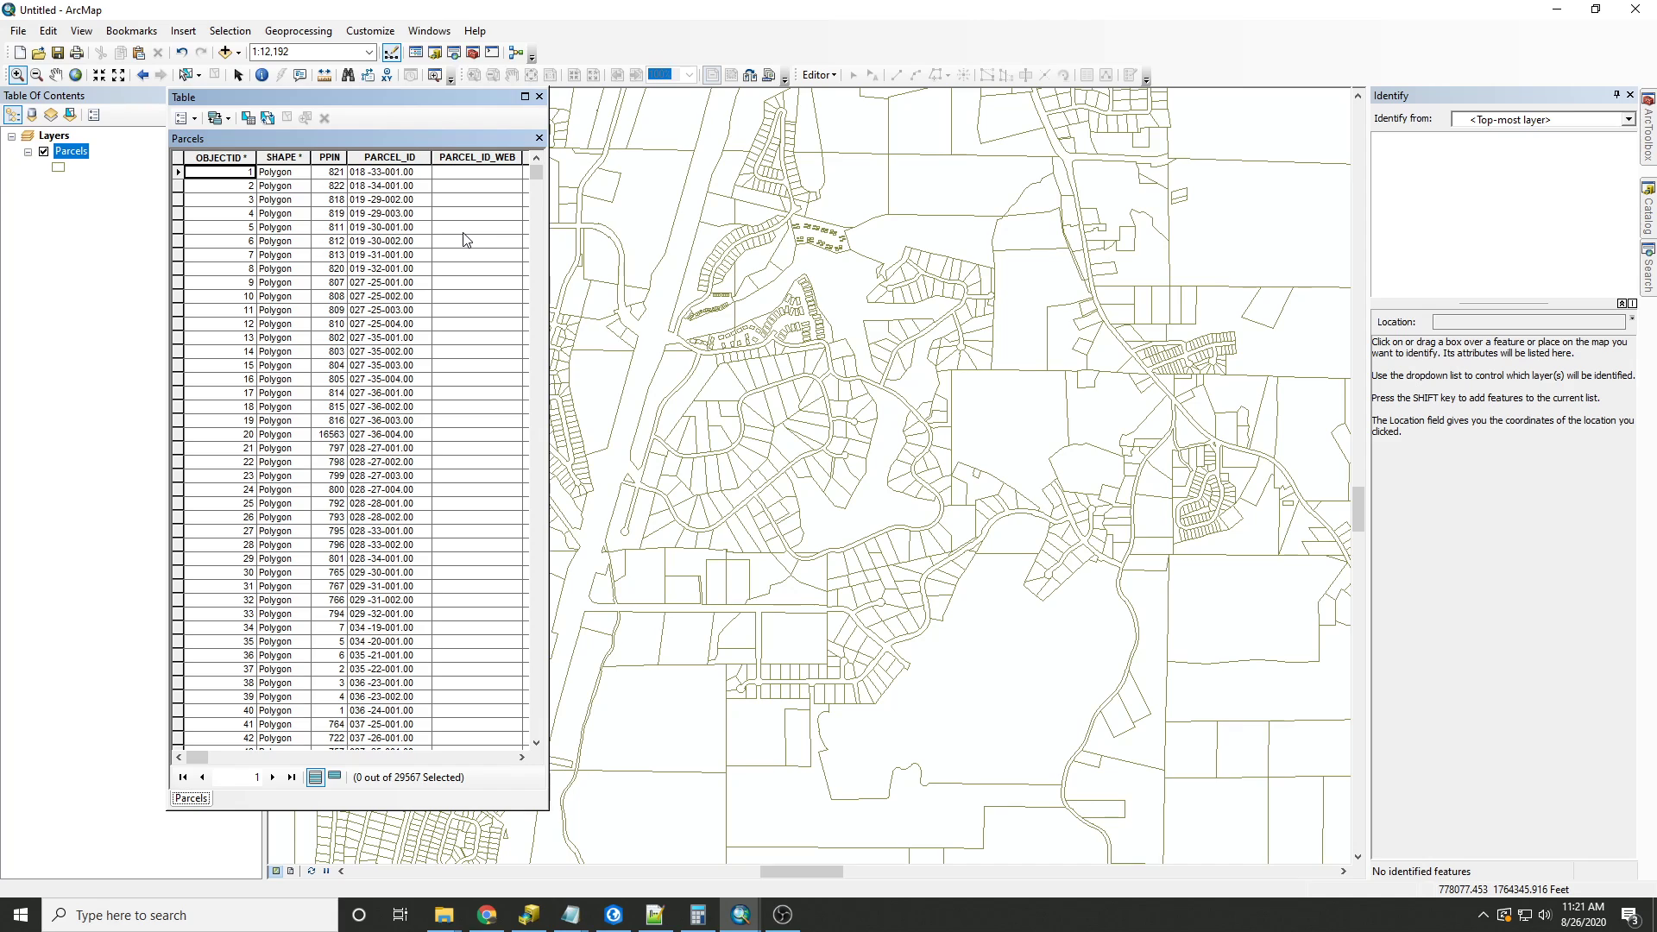
mouse_move(453, 247)
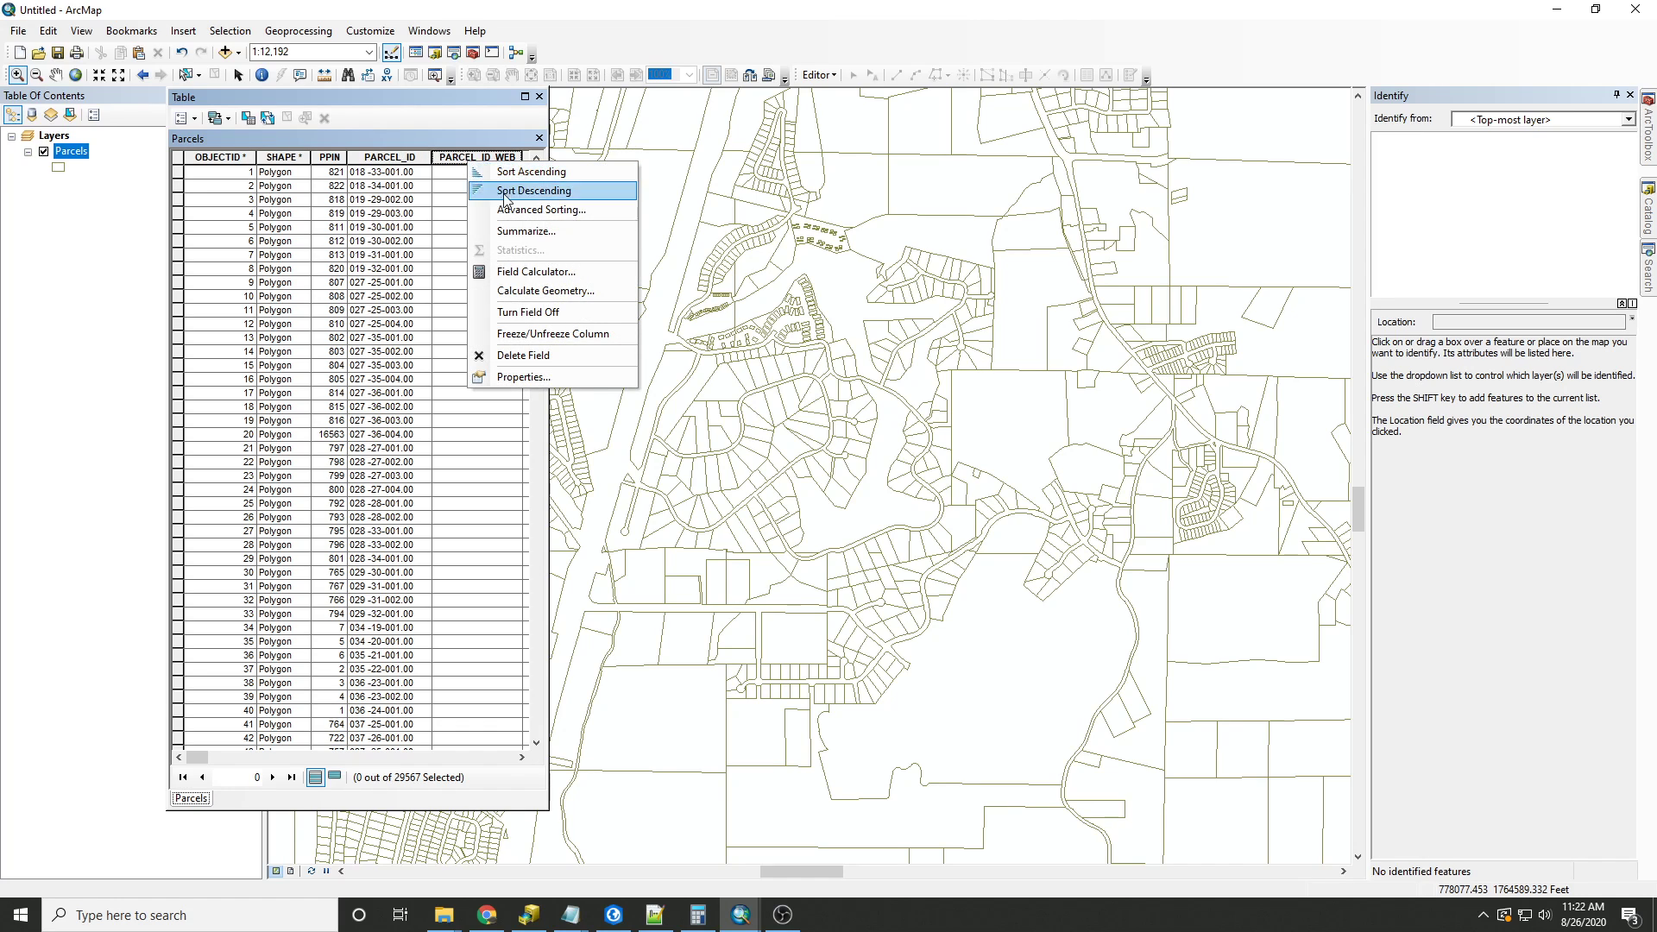
- Build the Python string expression !PARCEL_ID!.replace(".","_") for PARCEL_ID_WEB in the Field Calculator
click(537, 271)
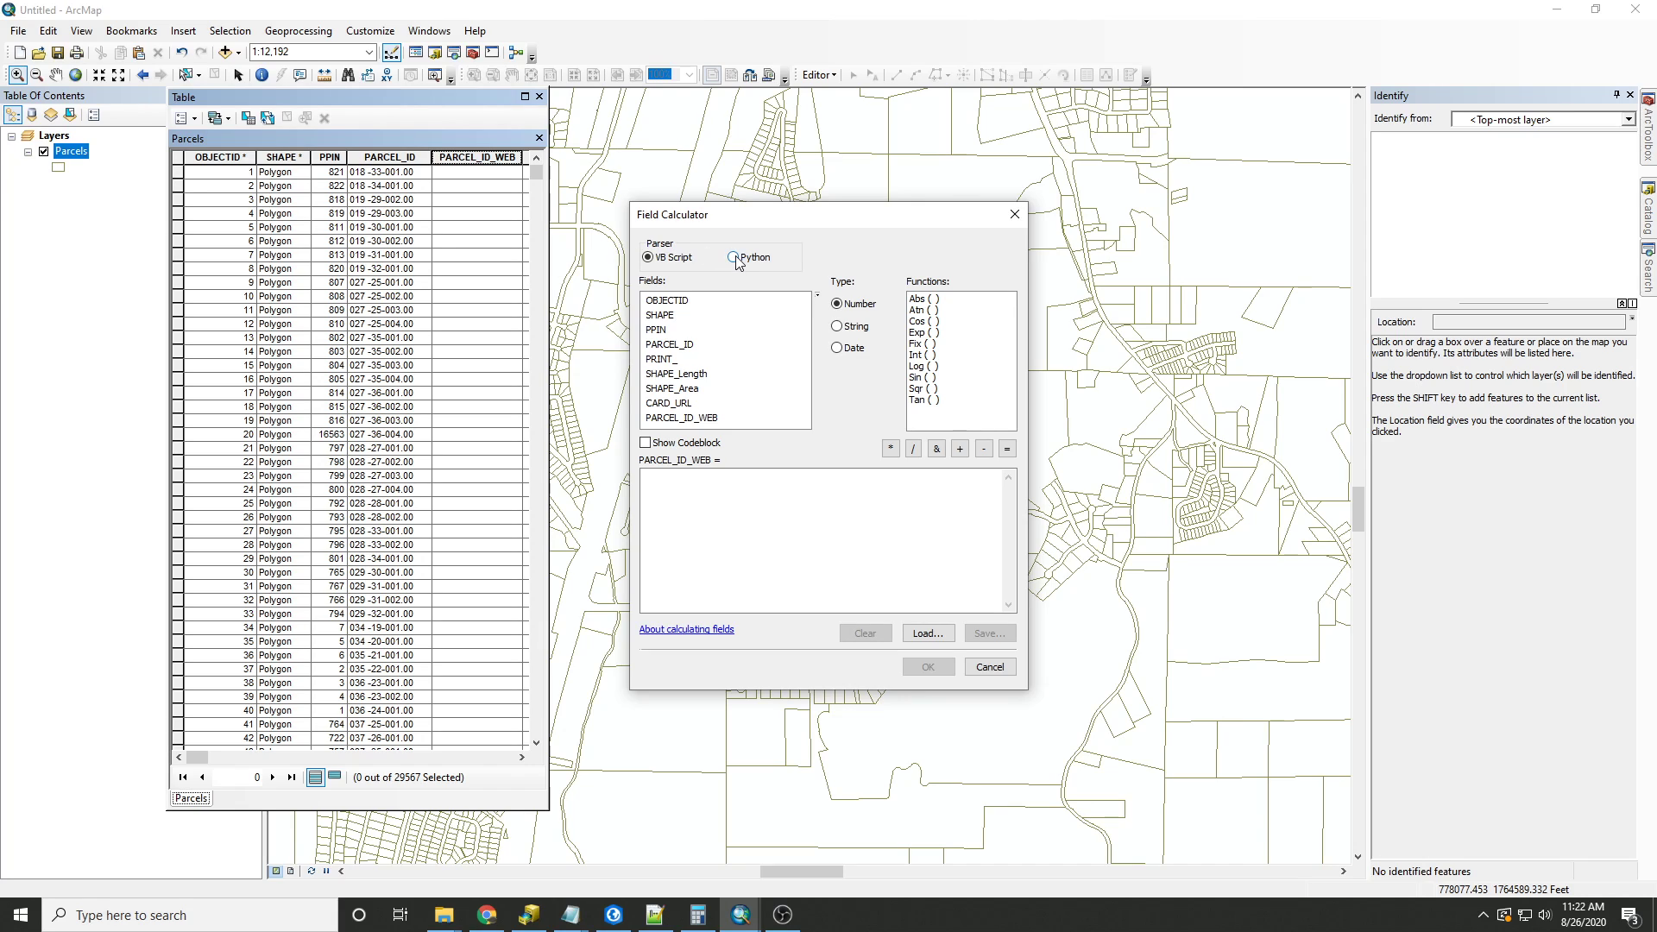
click(735, 258)
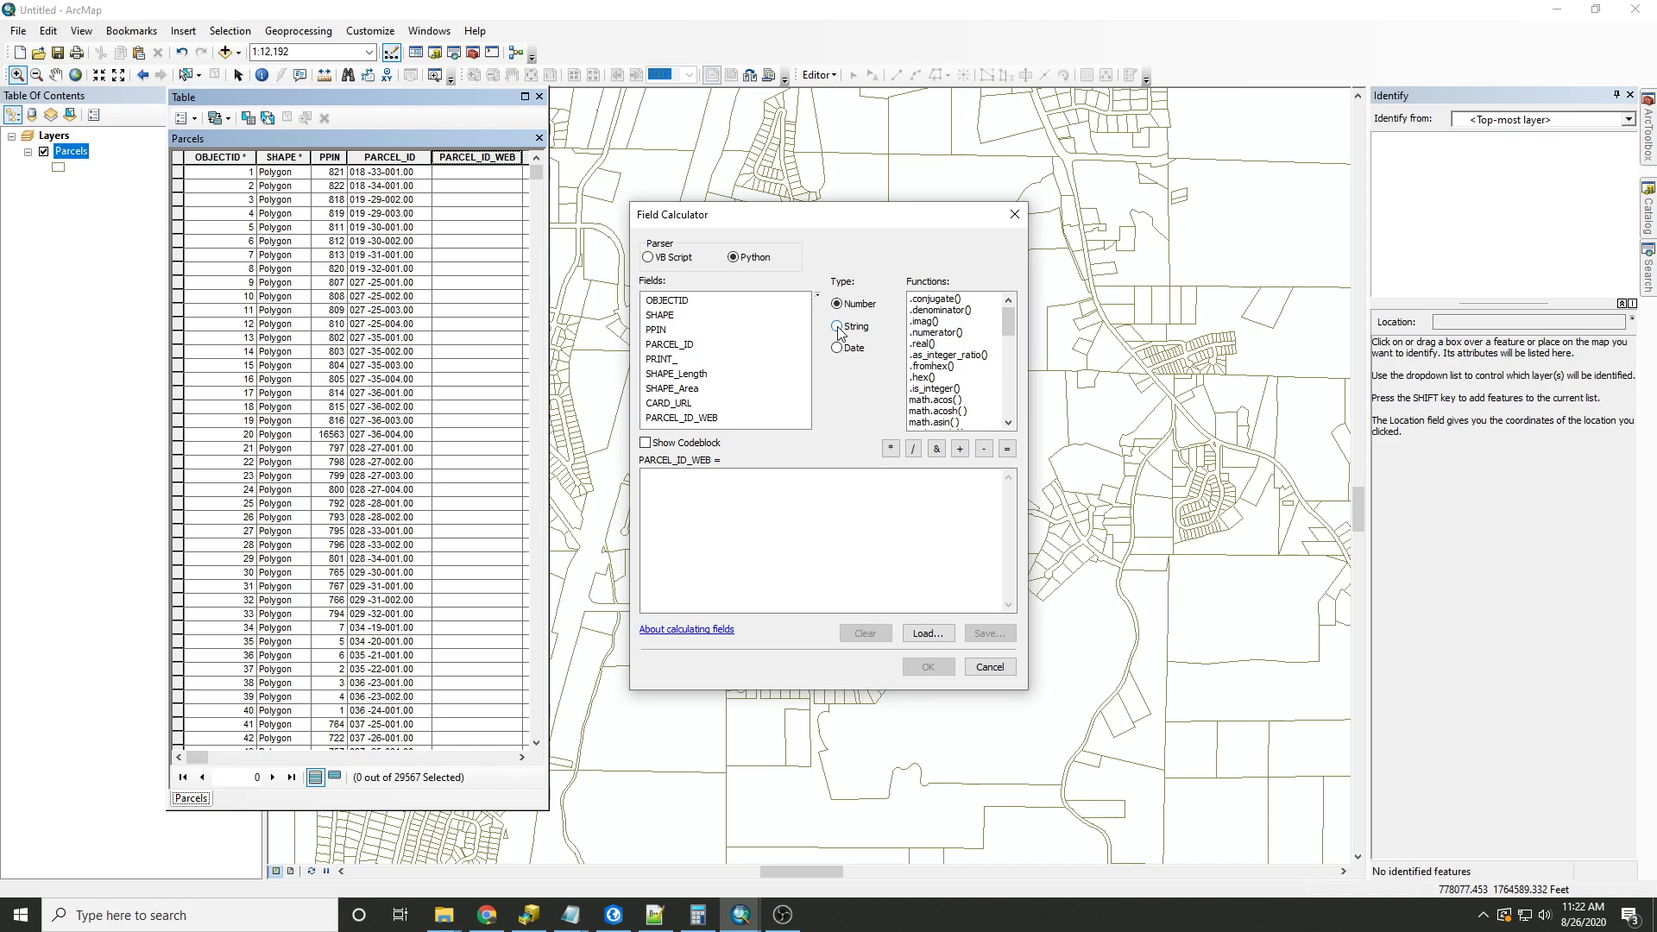
click(837, 327)
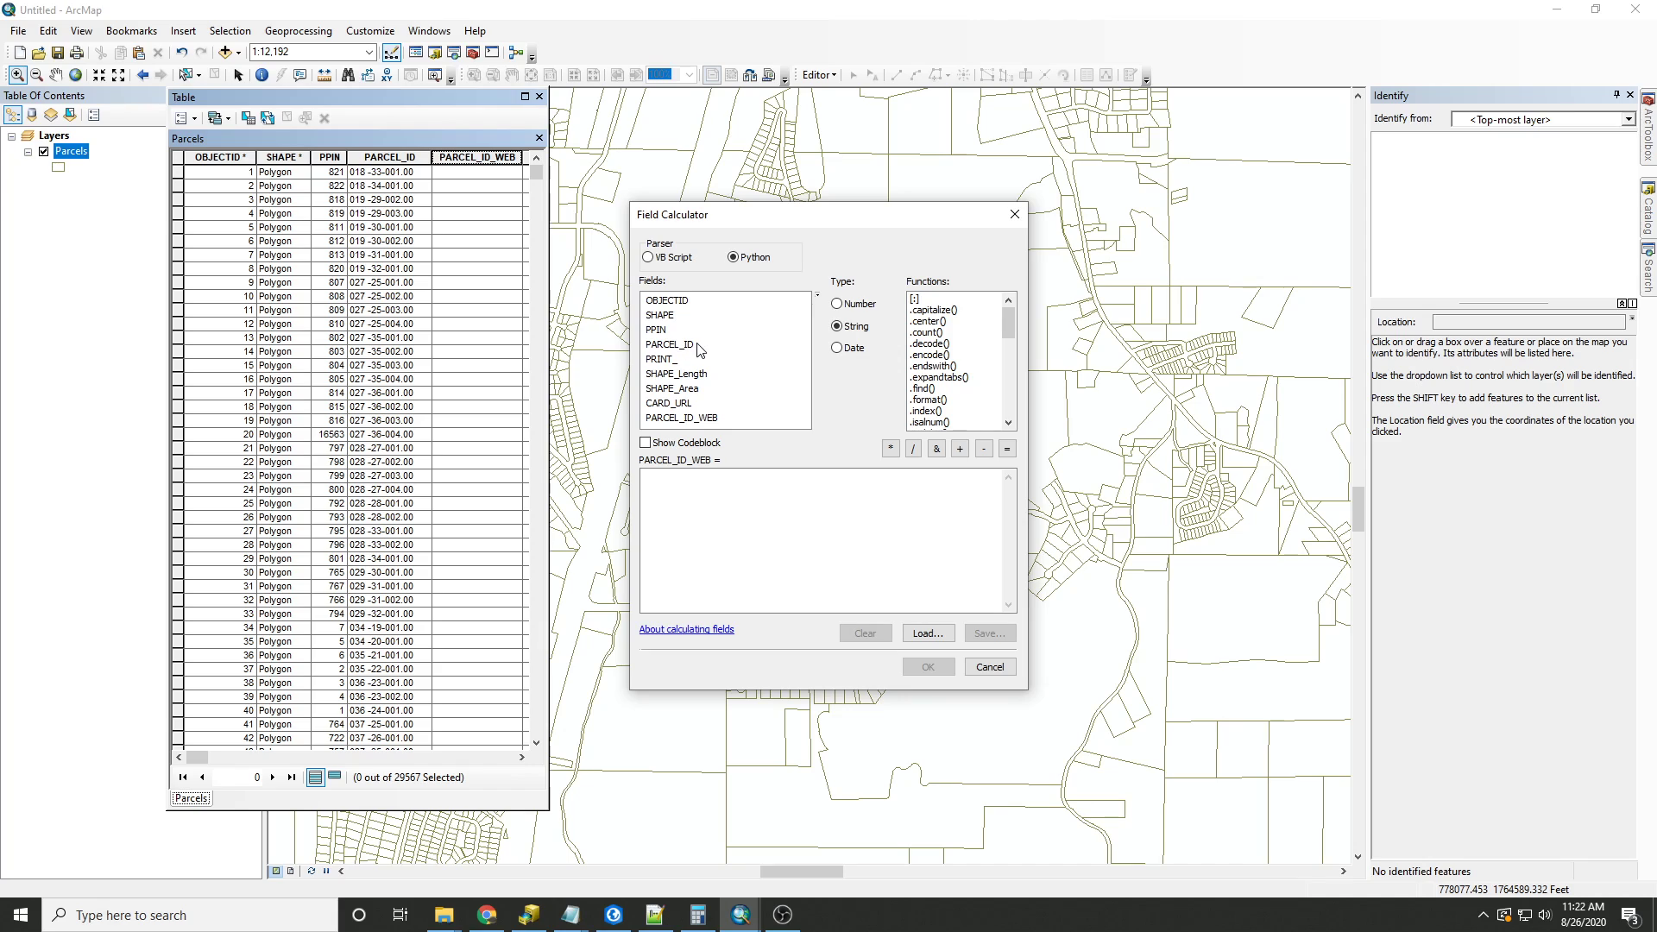
mouse_move(706, 394)
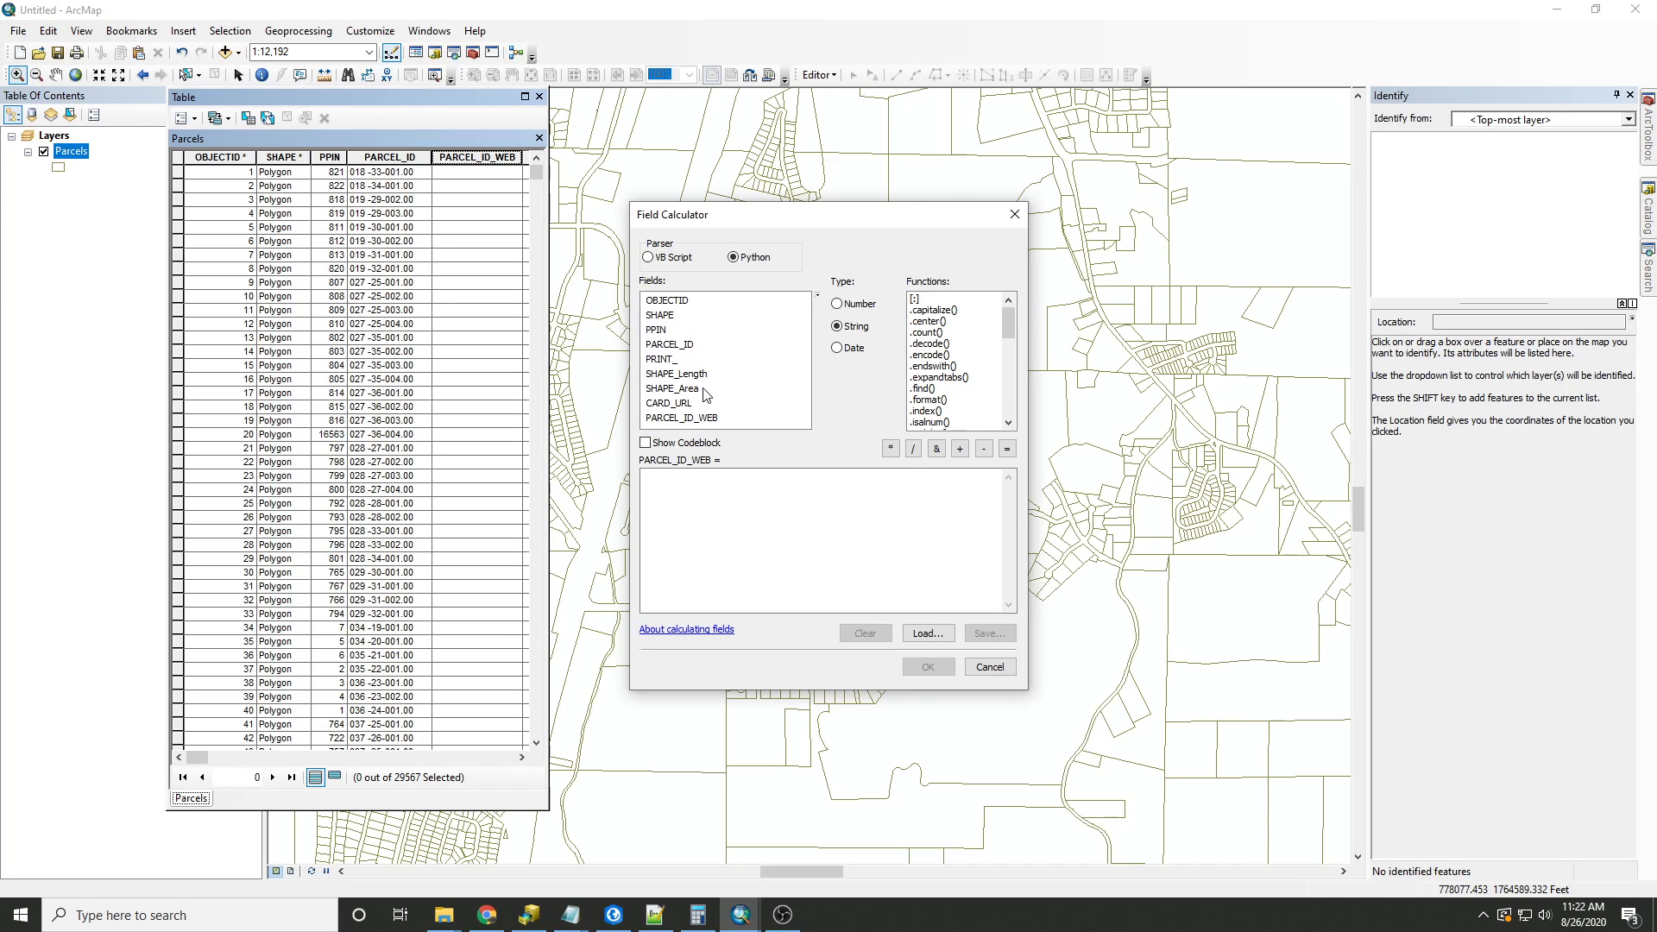
mouse_move(685, 350)
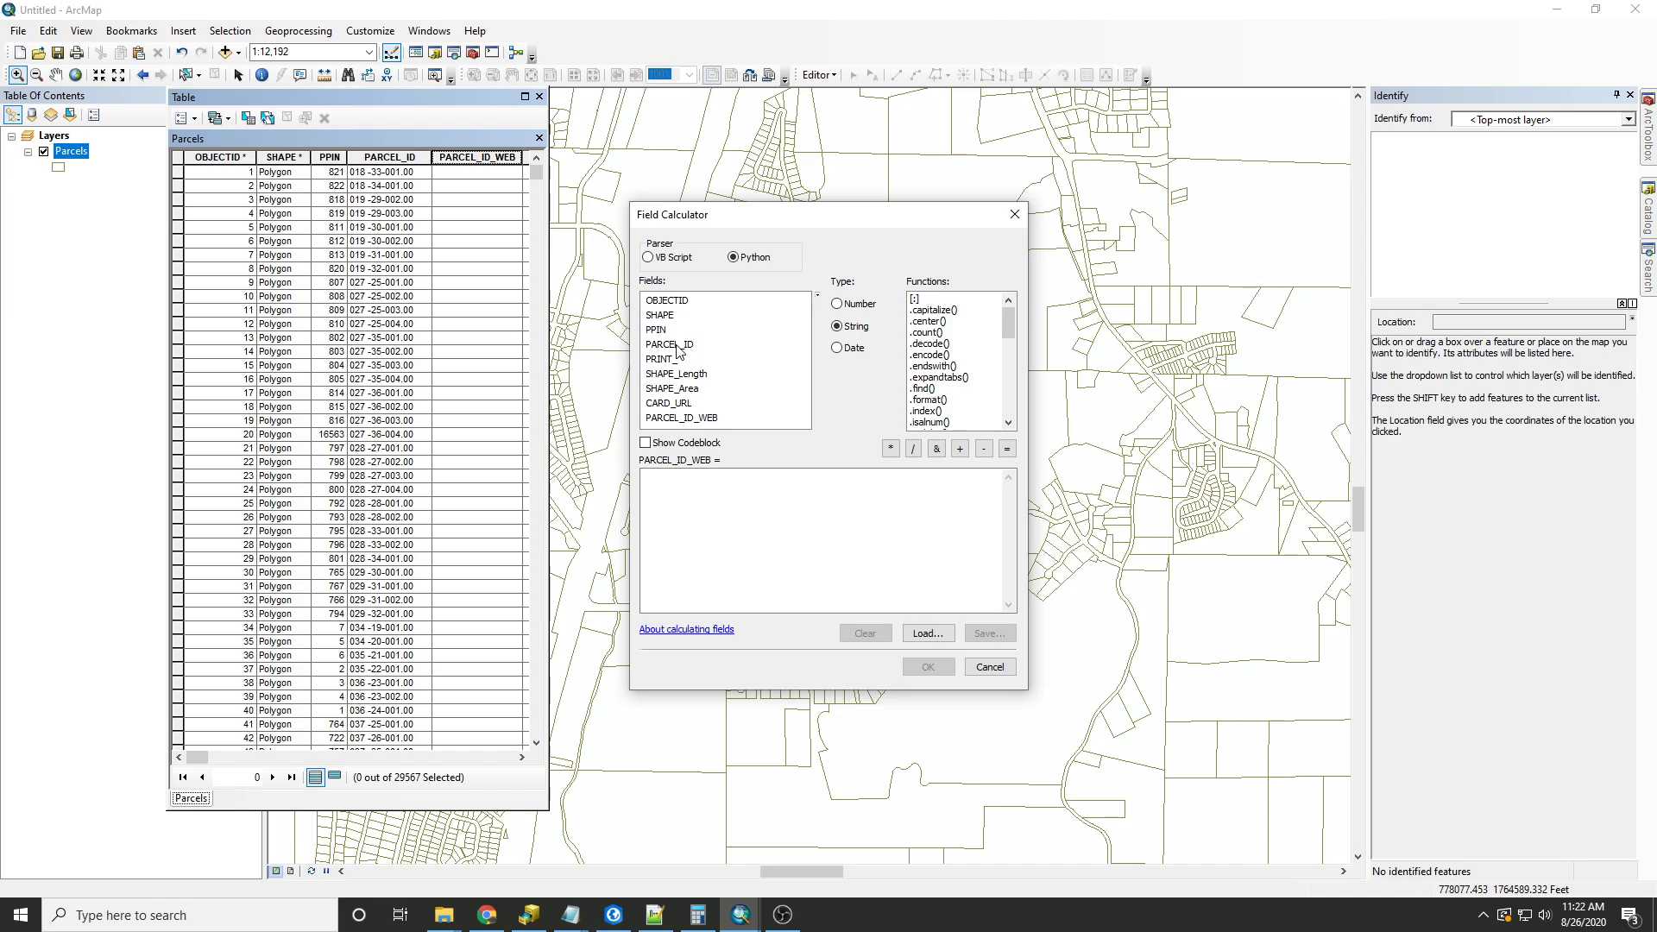
double_click(666, 343)
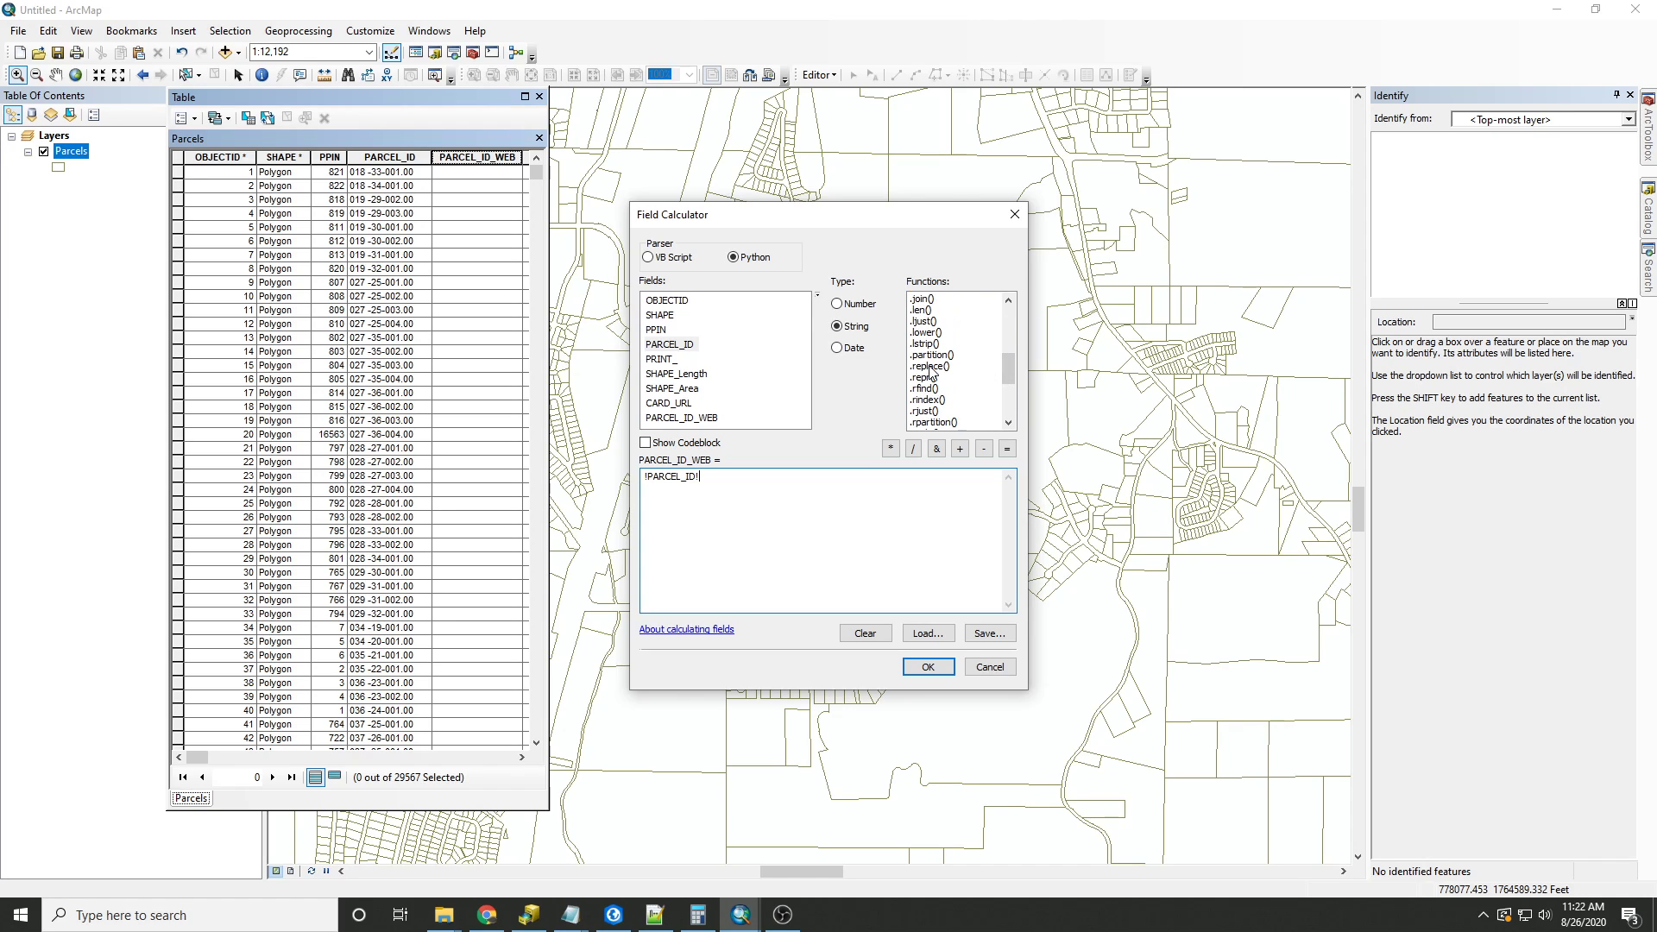
double_click(928, 364)
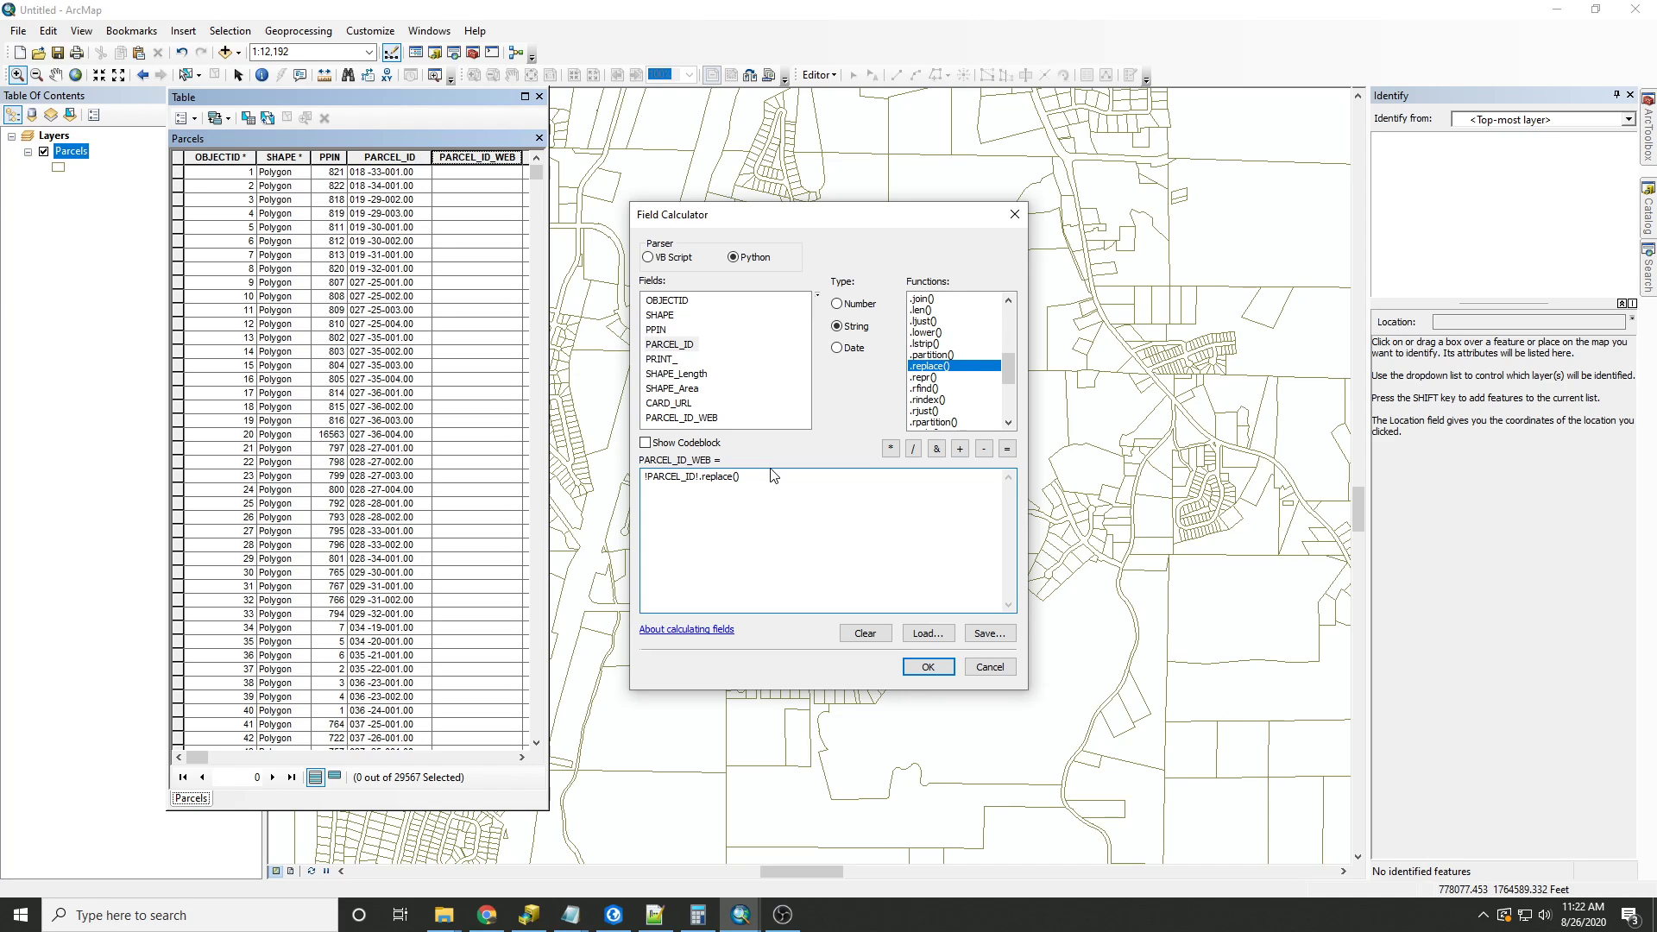
text("")
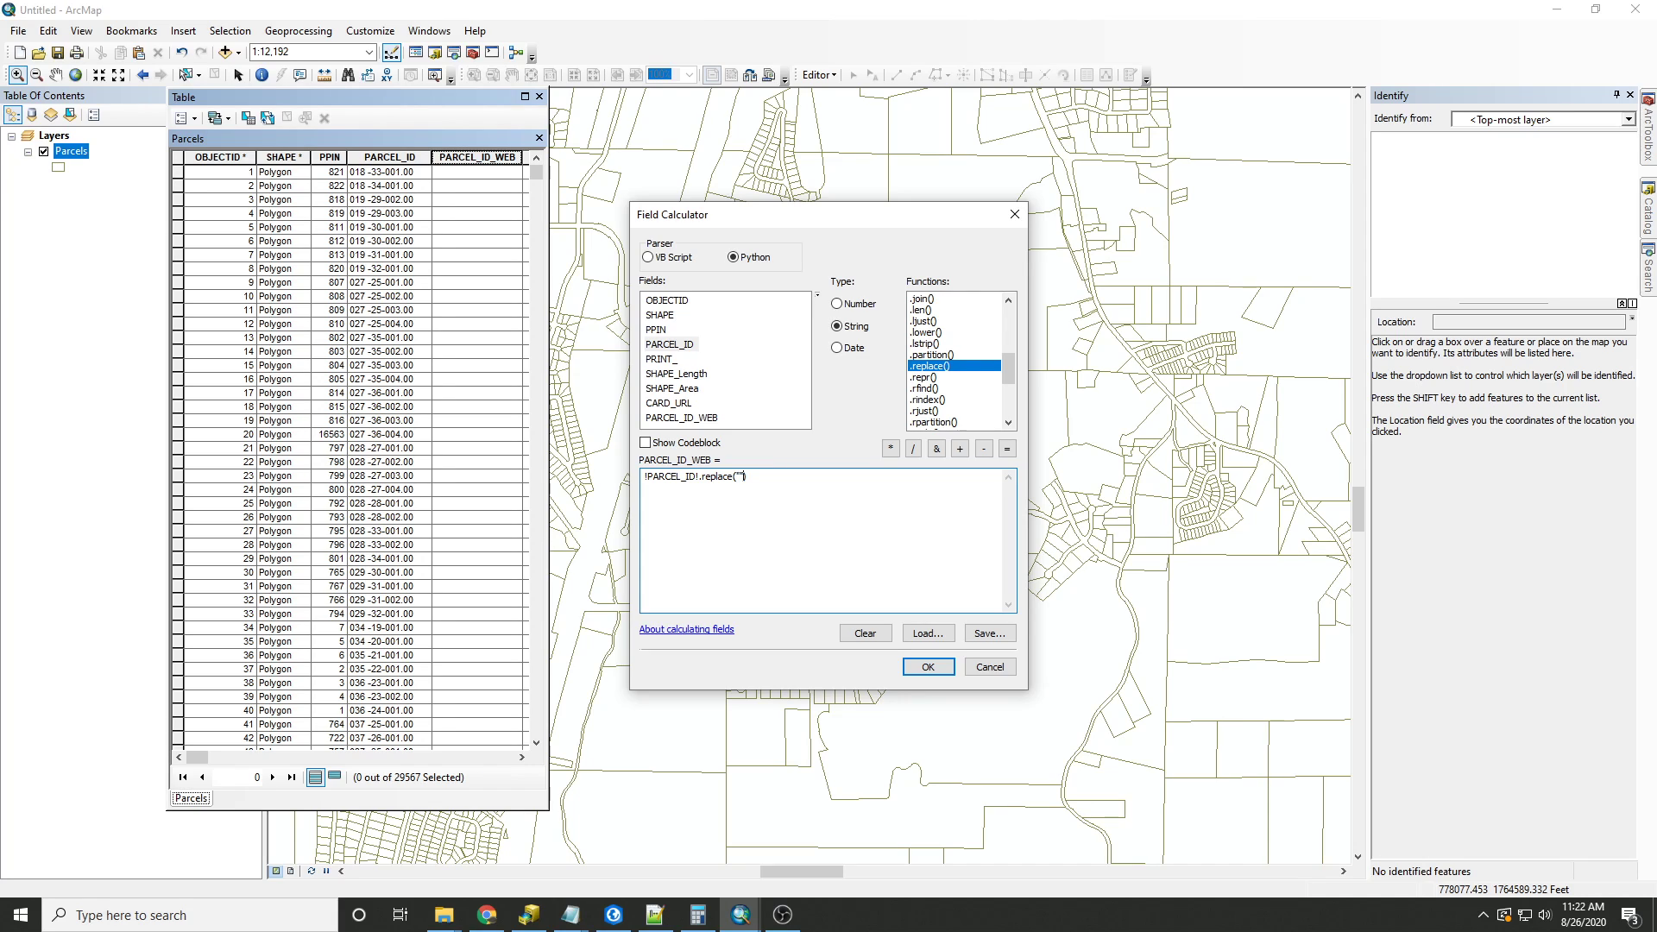
text(,")
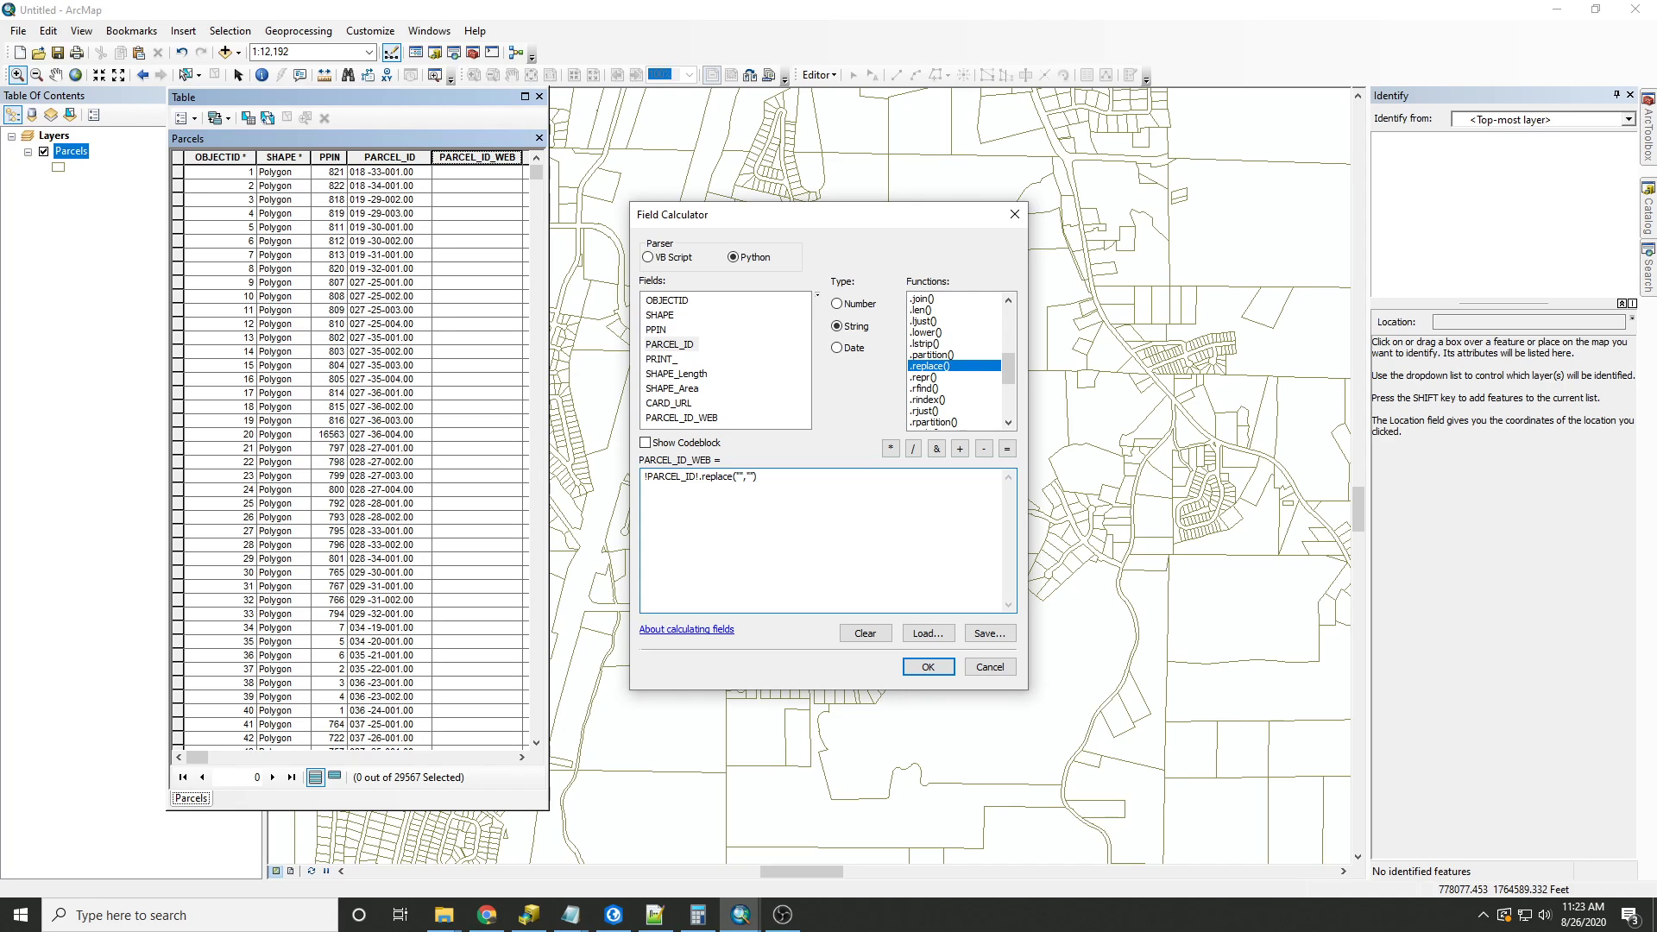
mouse_move(818, 459)
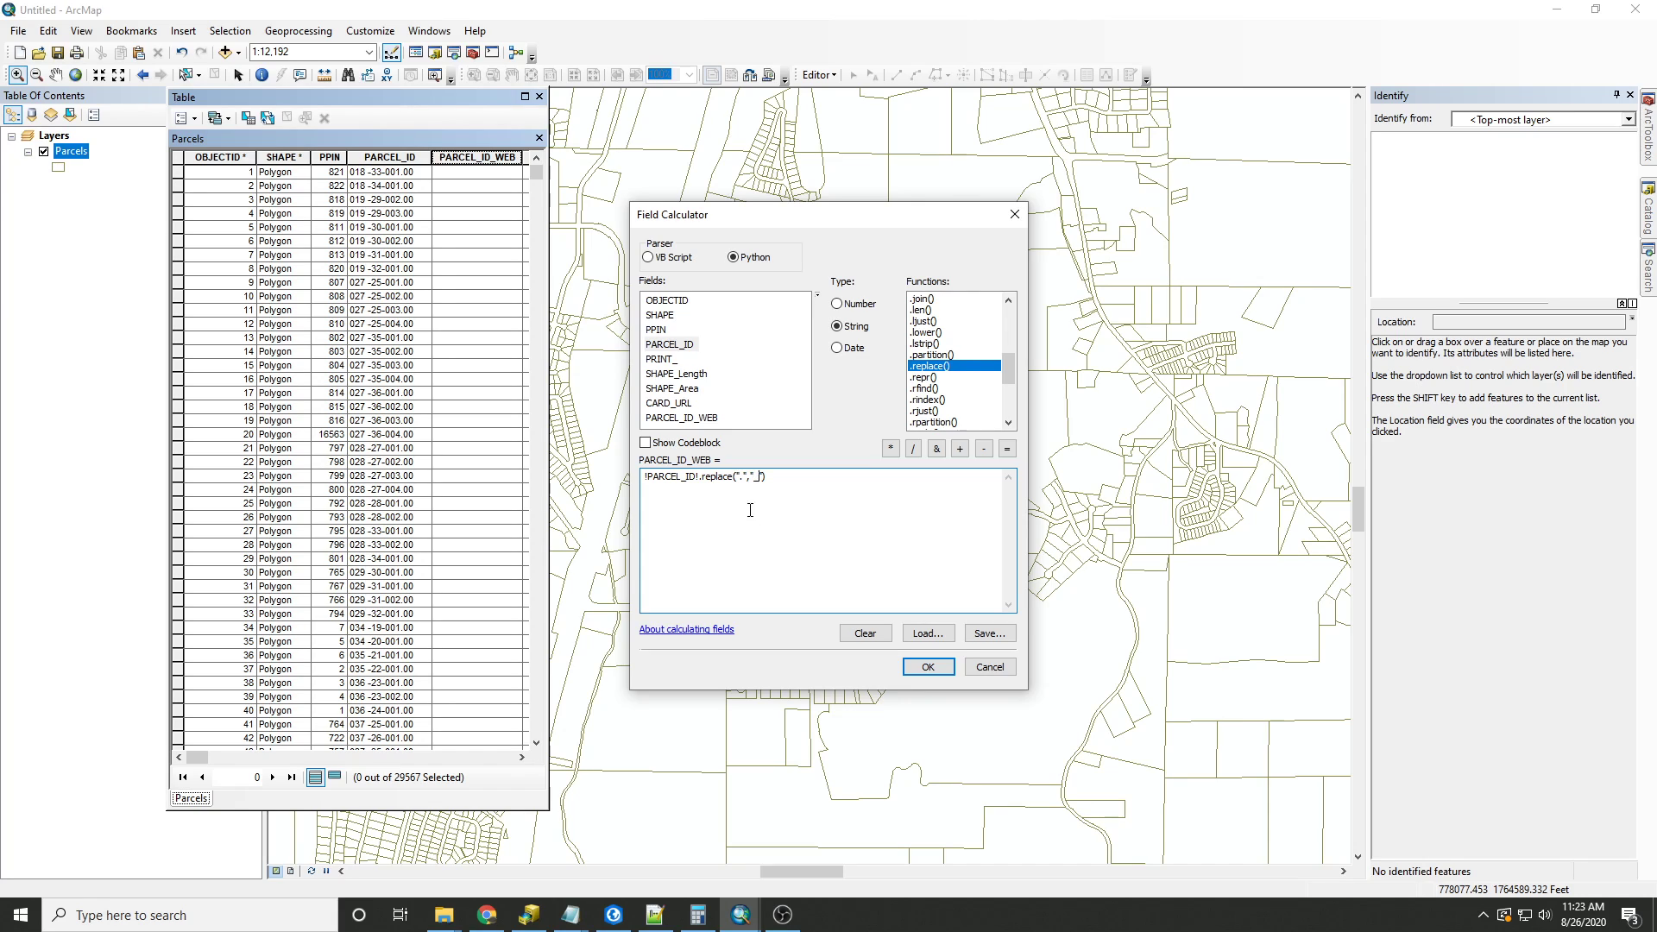
mouse_move(705, 571)
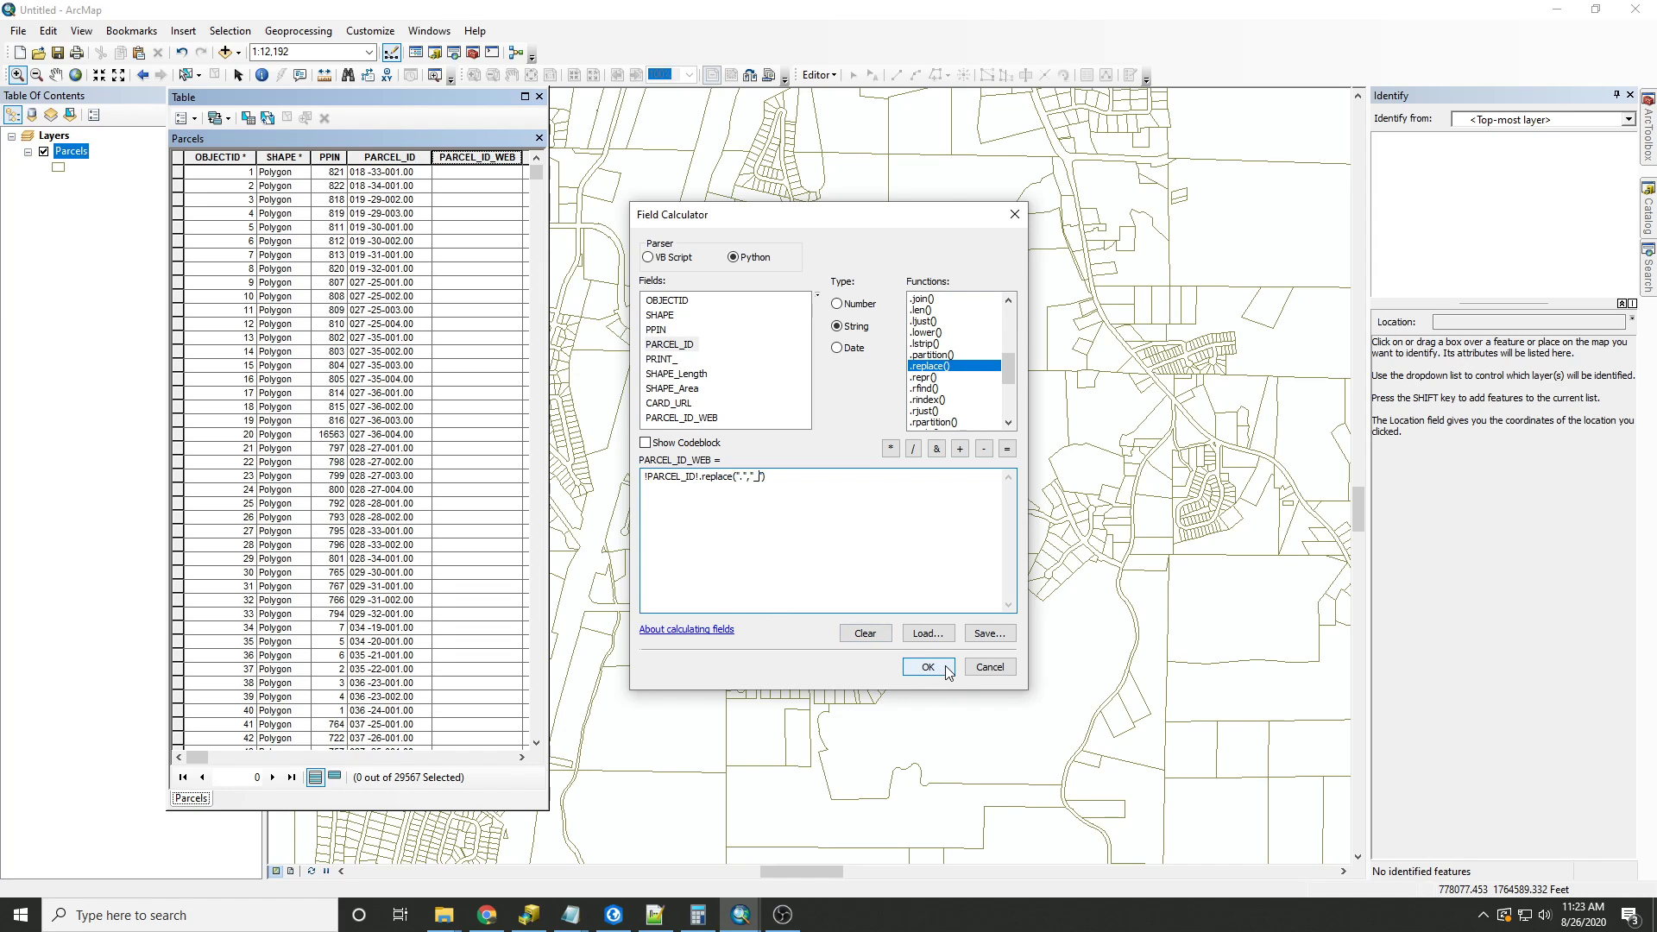
- Run the calculation so PARCEL_ID_WEB fills with values like 018-33-001_00, then bring up that field's options
click(927, 667)
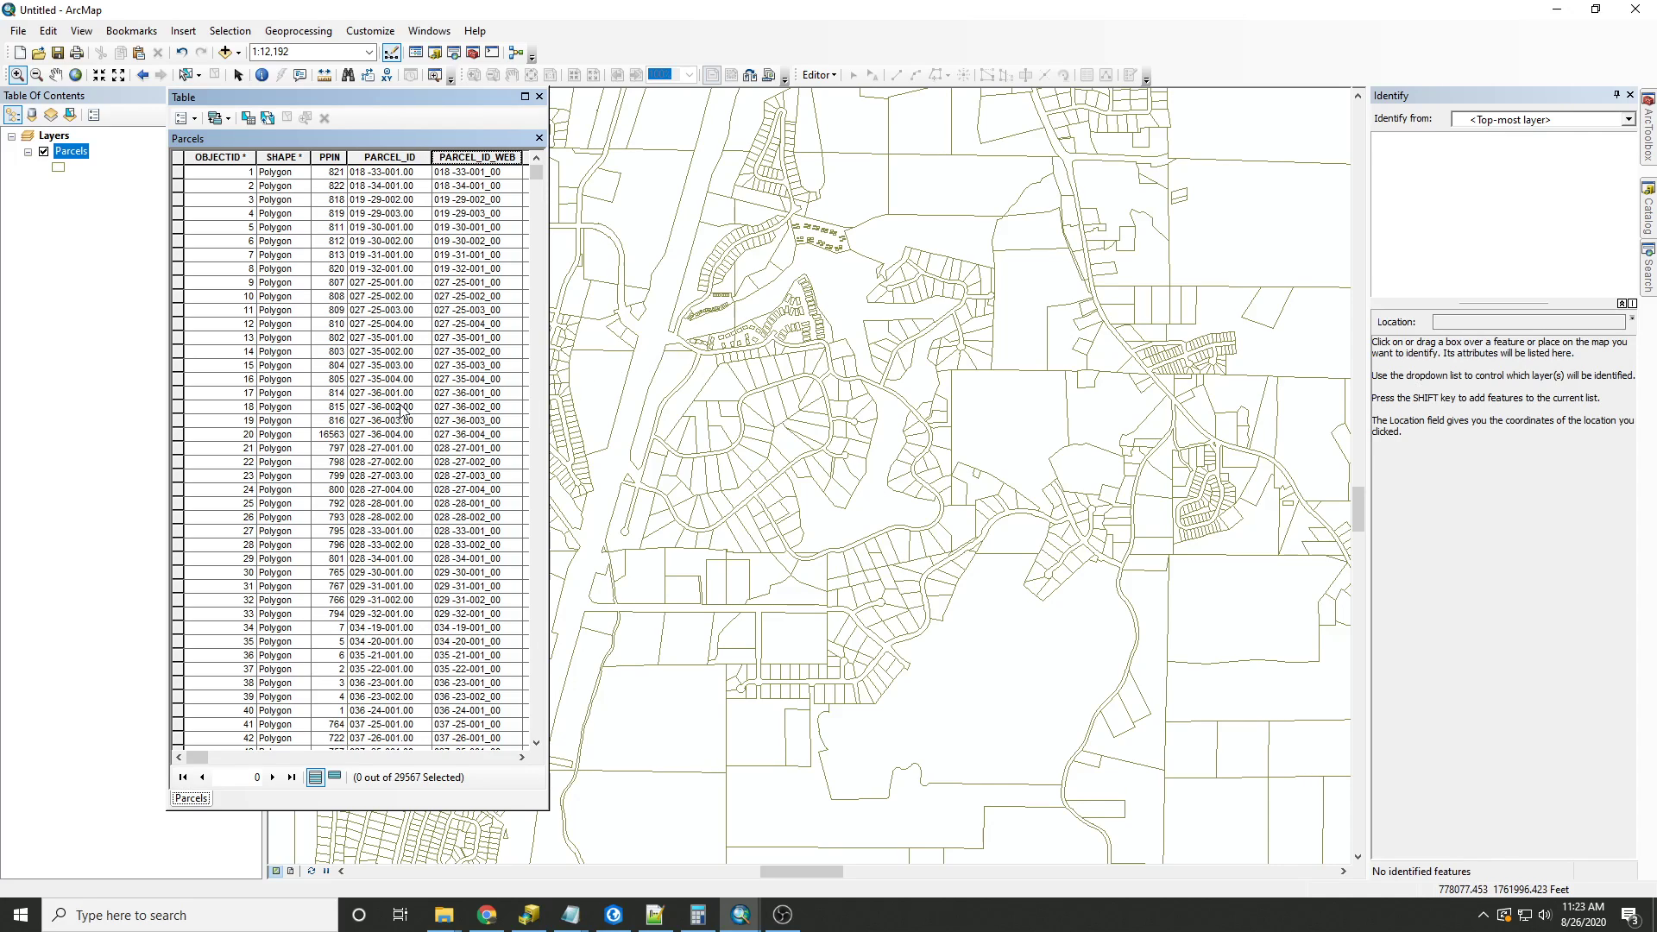
mouse_move(483, 458)
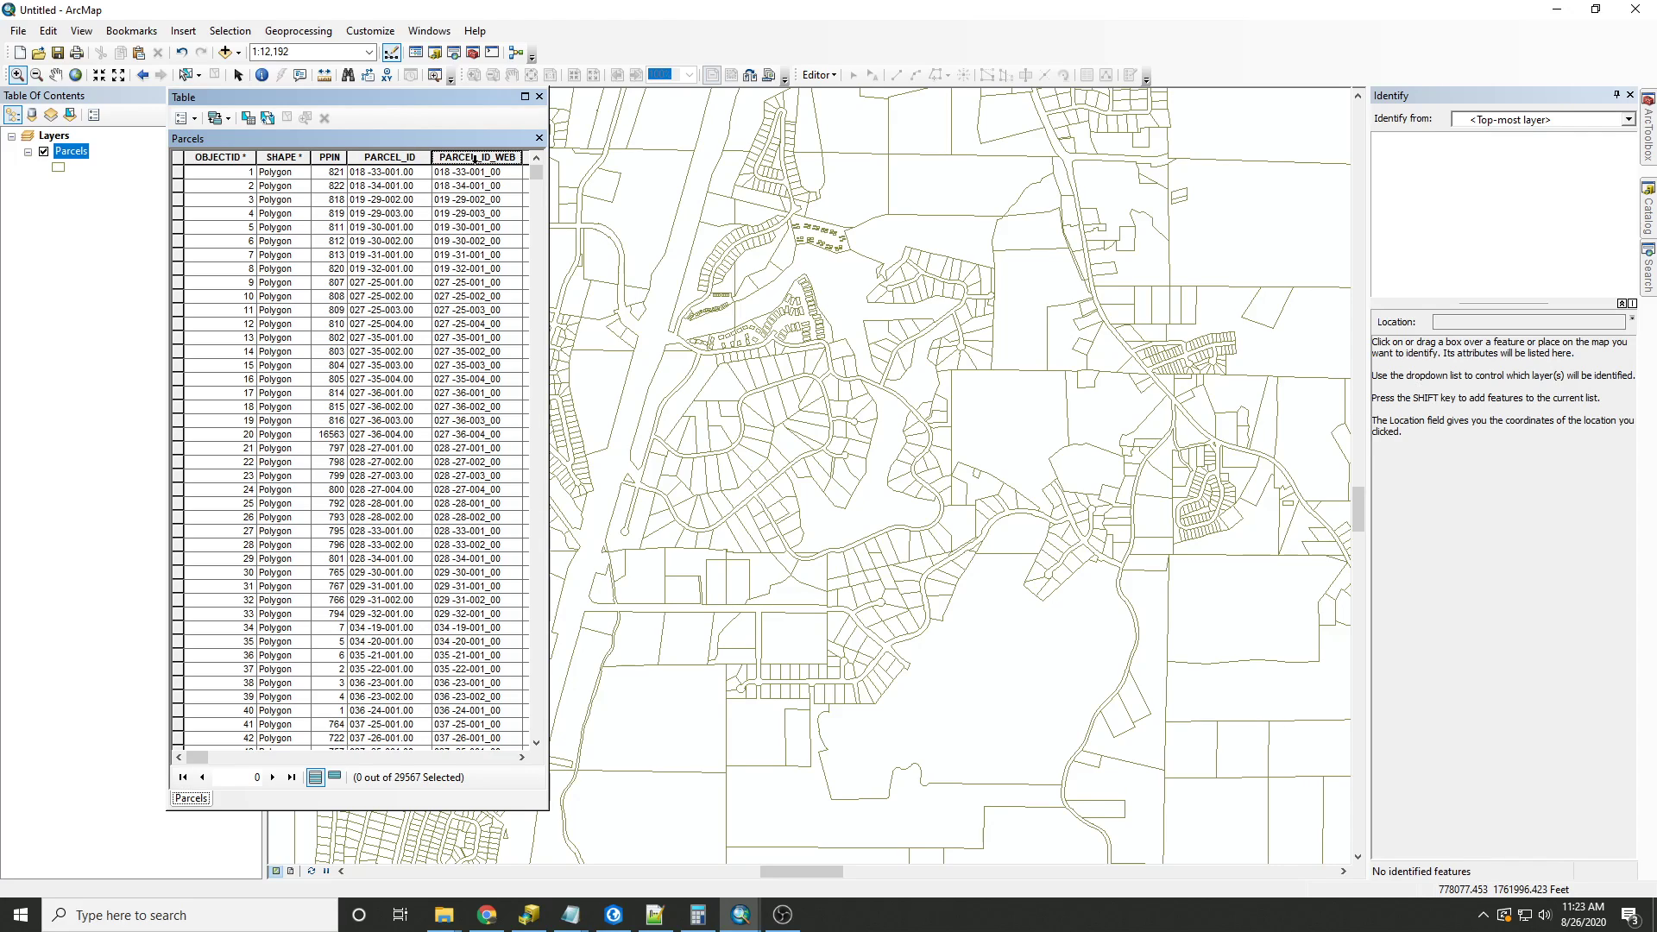
right_click(476, 157)
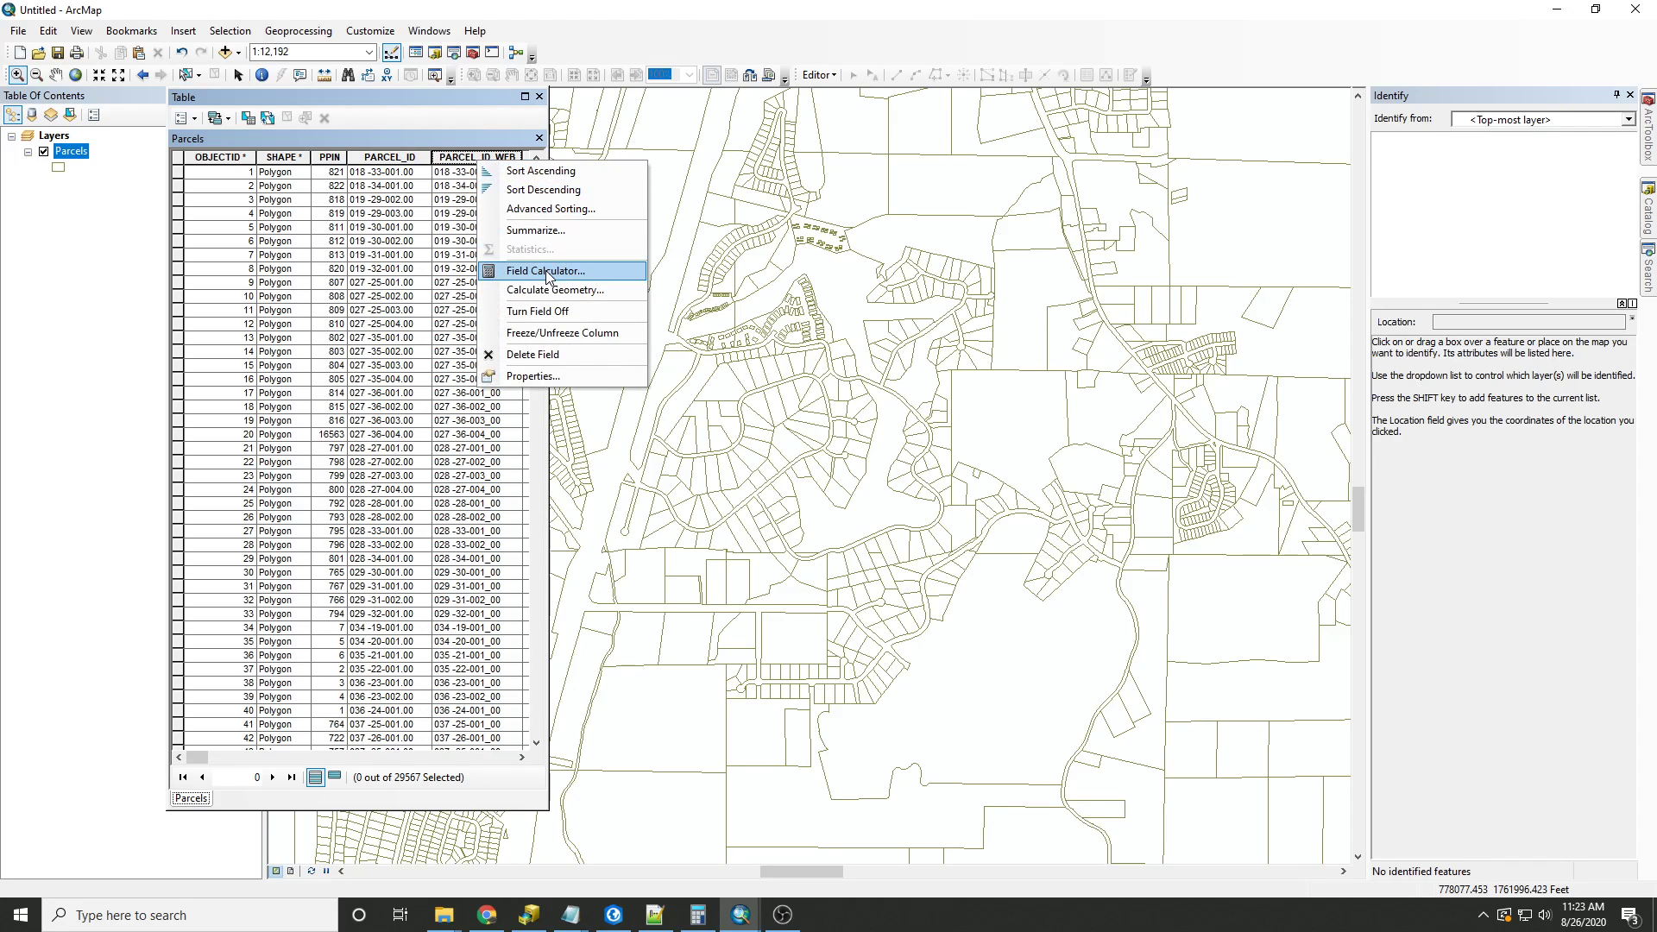
- Calculate PARCEL_ID_WEB again with !PARCEL_ID!.replace(" ","_") to turn spaces into underscores
click(546, 271)
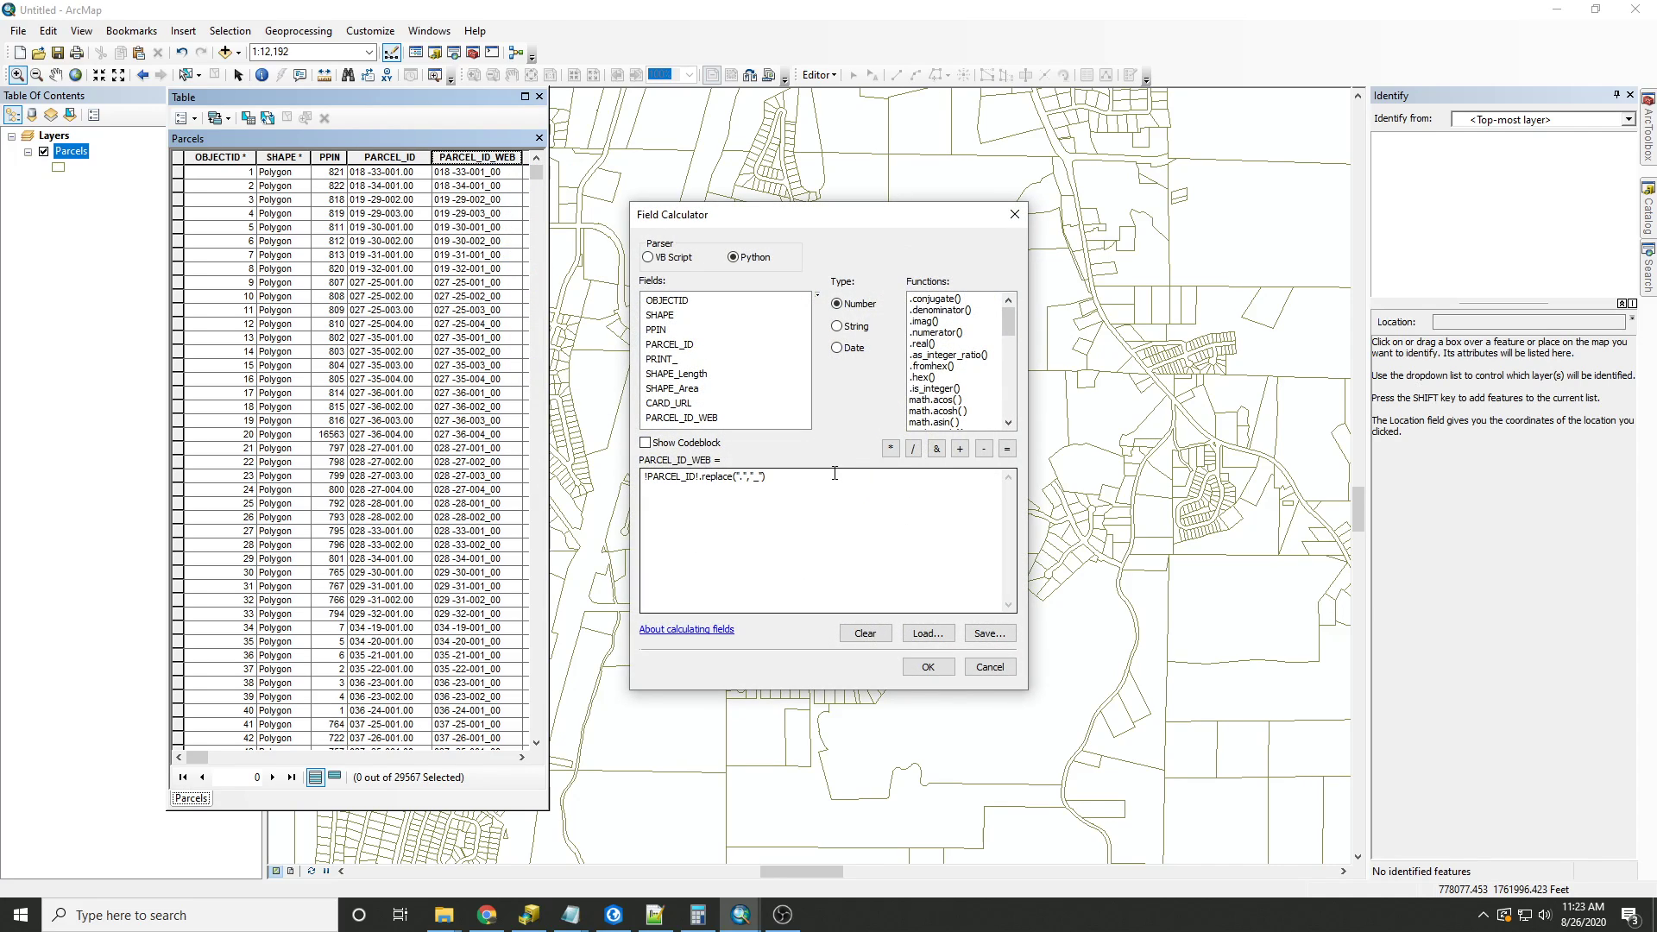
click(863, 631)
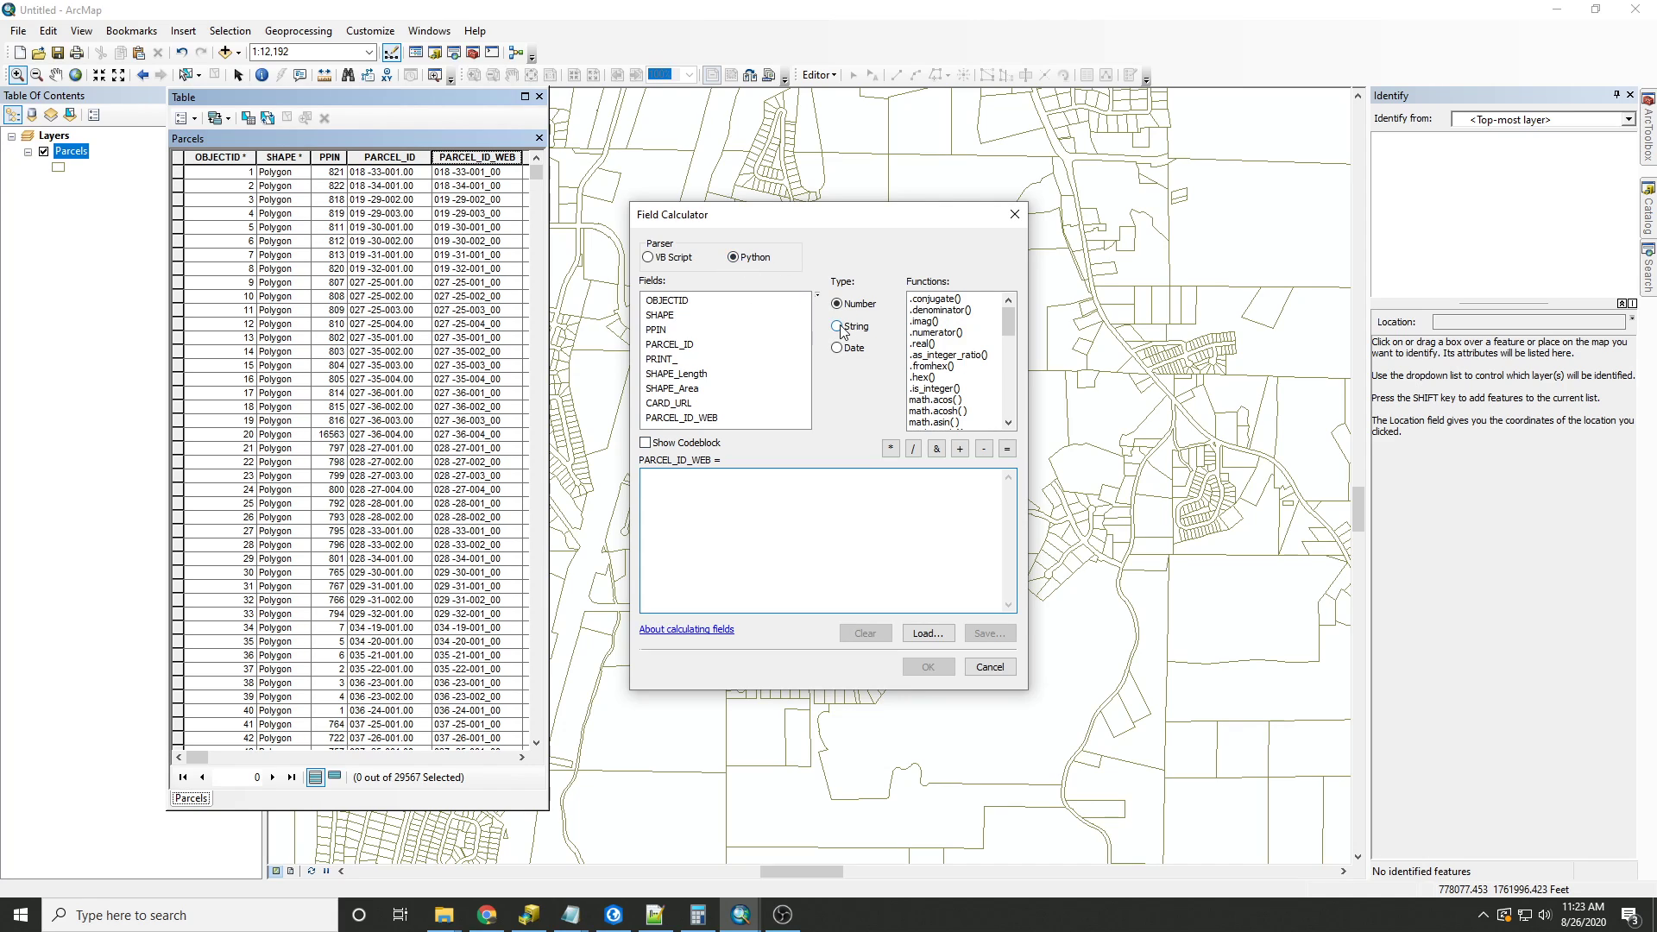
click(839, 326)
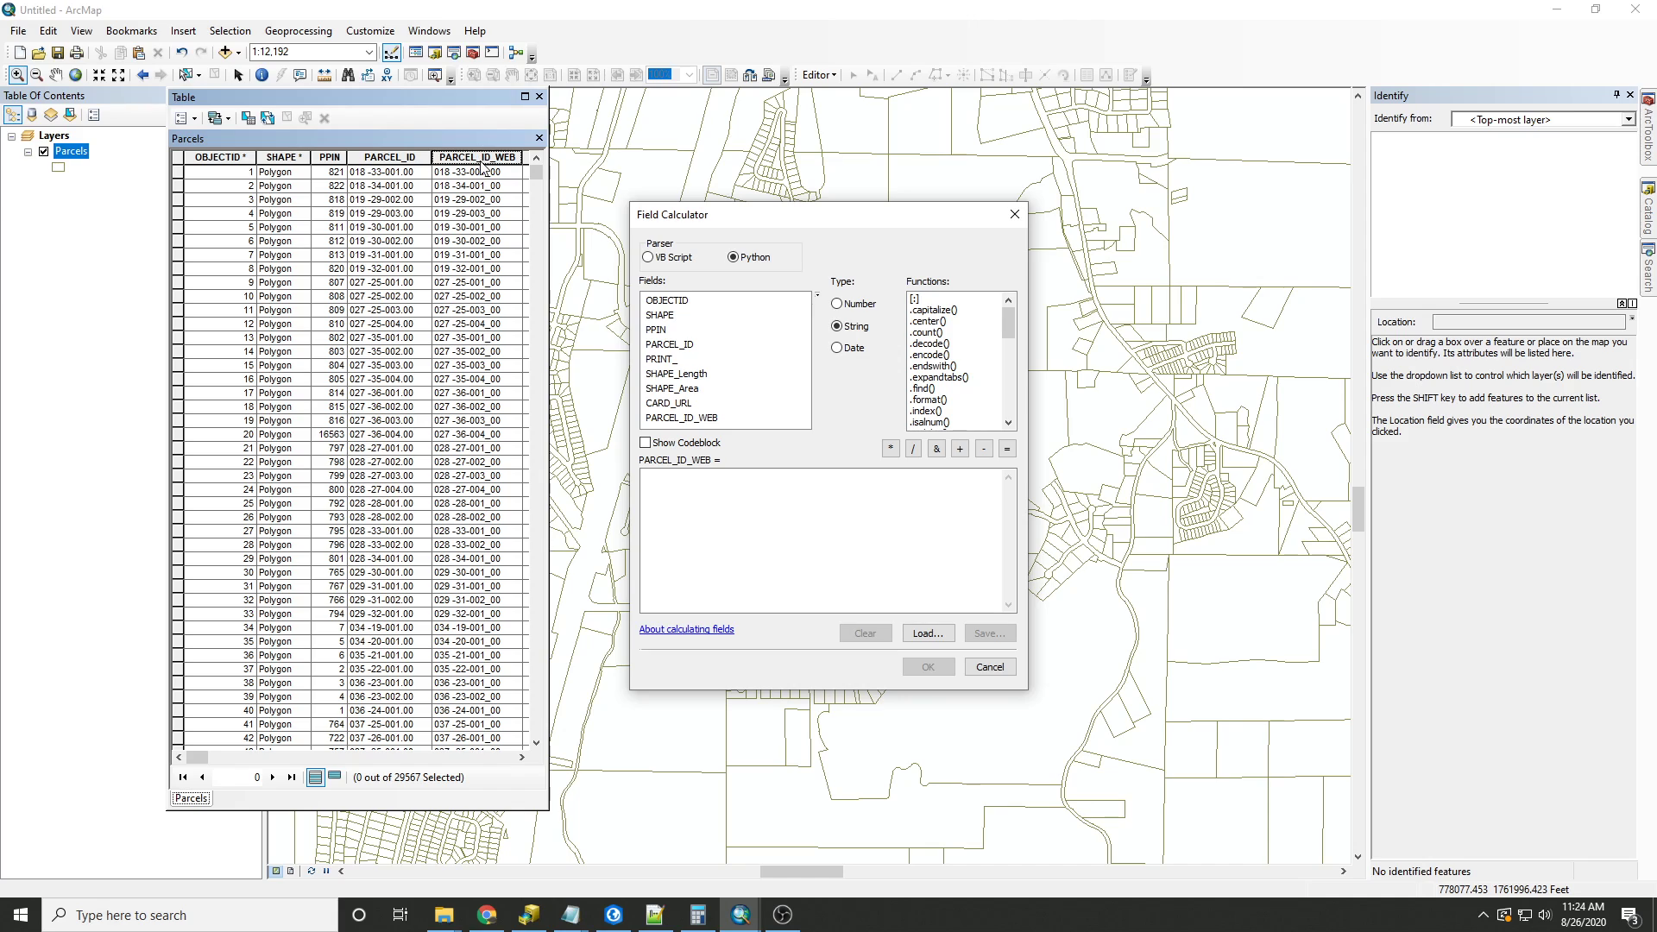
mouse_move(692, 363)
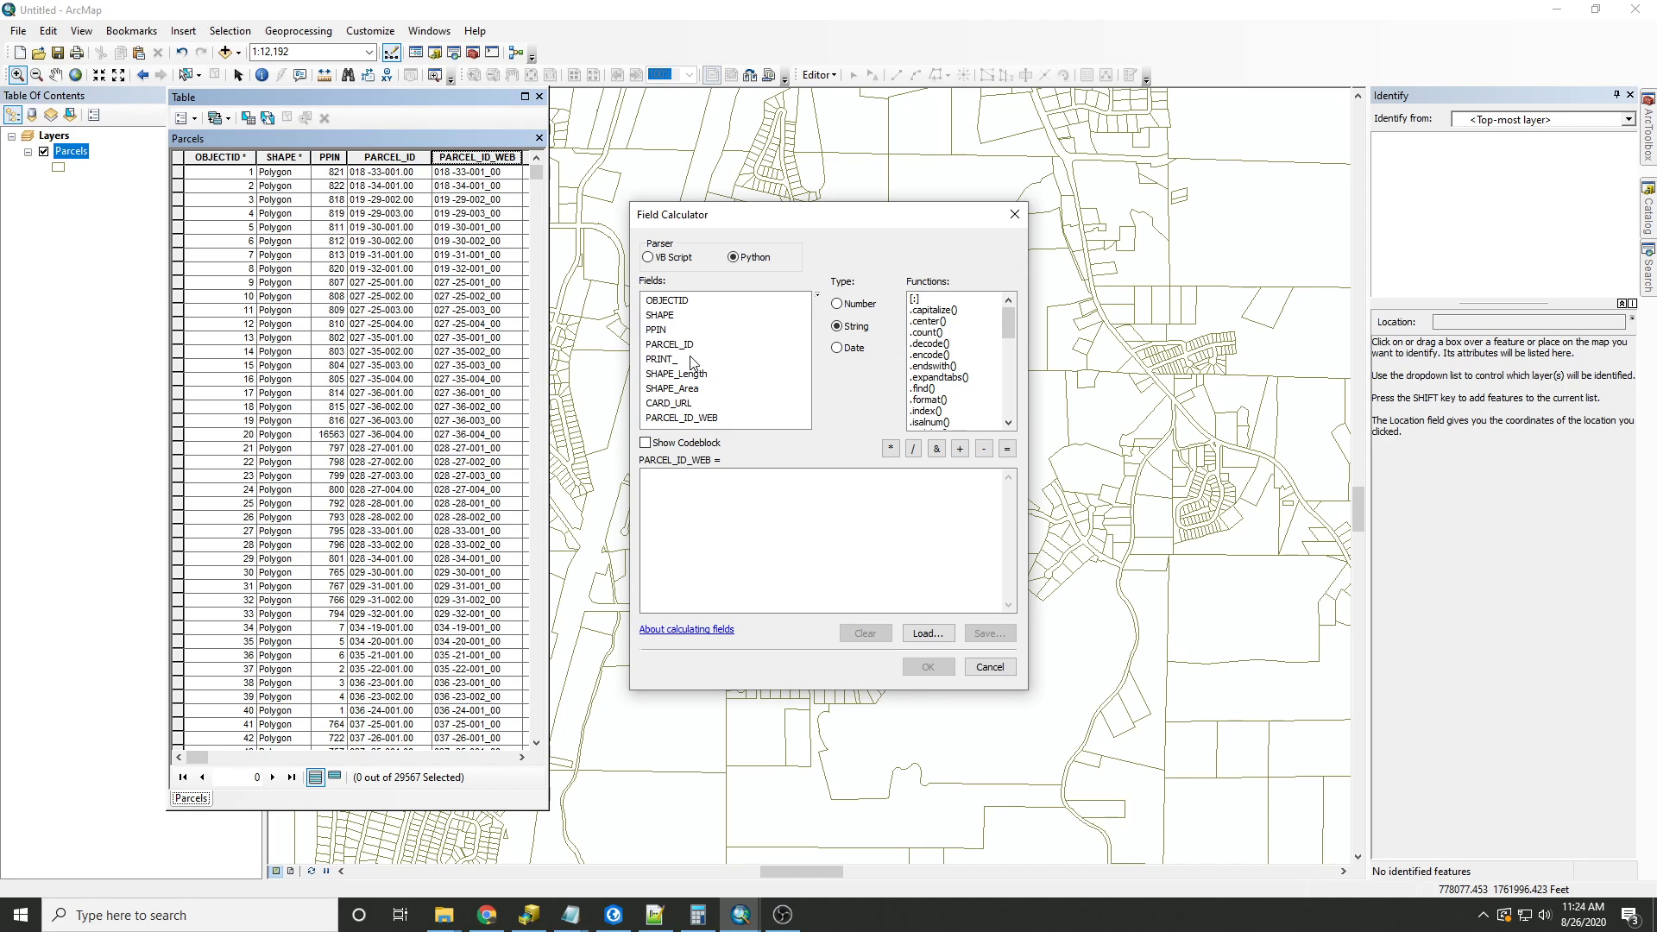
double_click(668, 345)
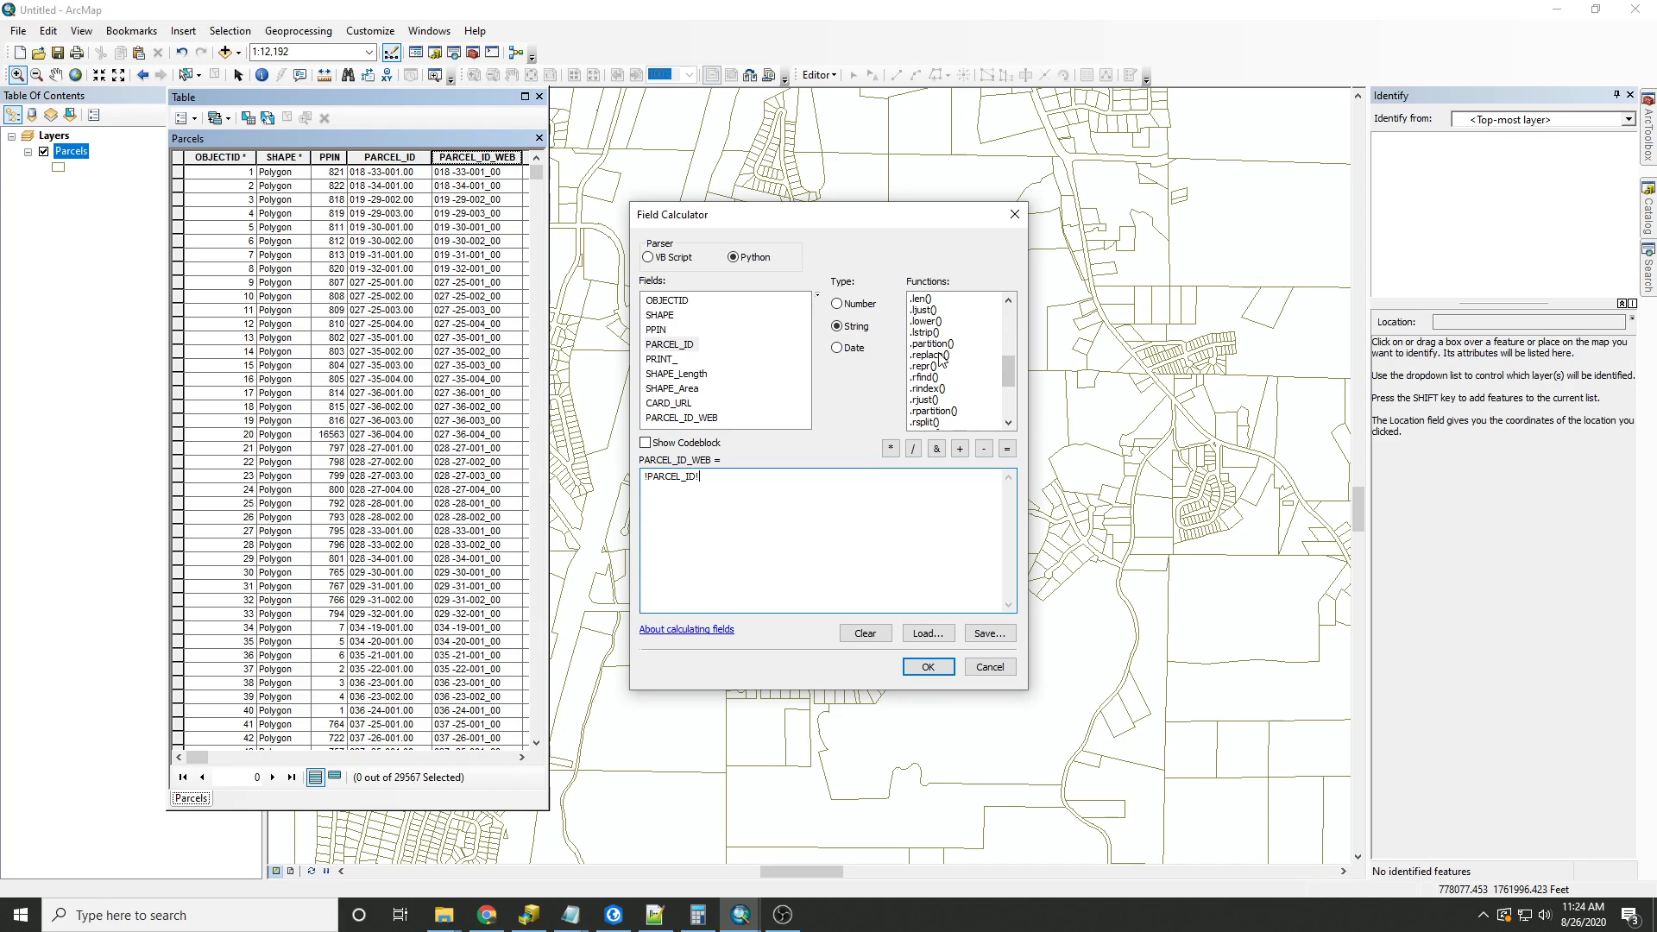
double_click(930, 355)
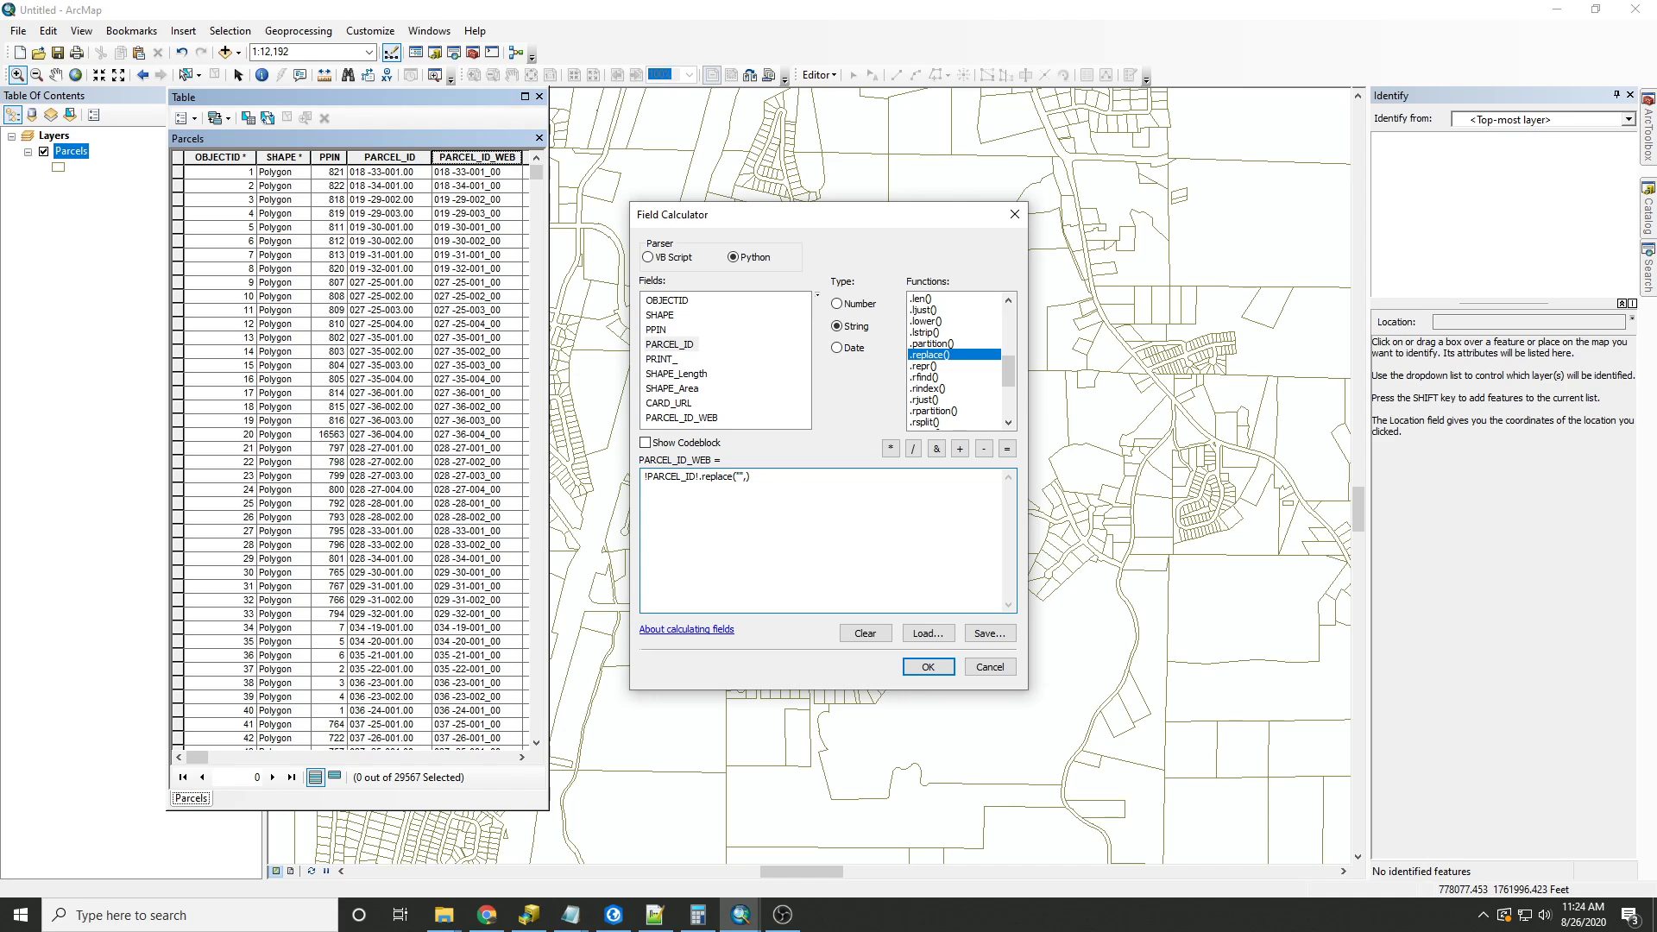
text("")
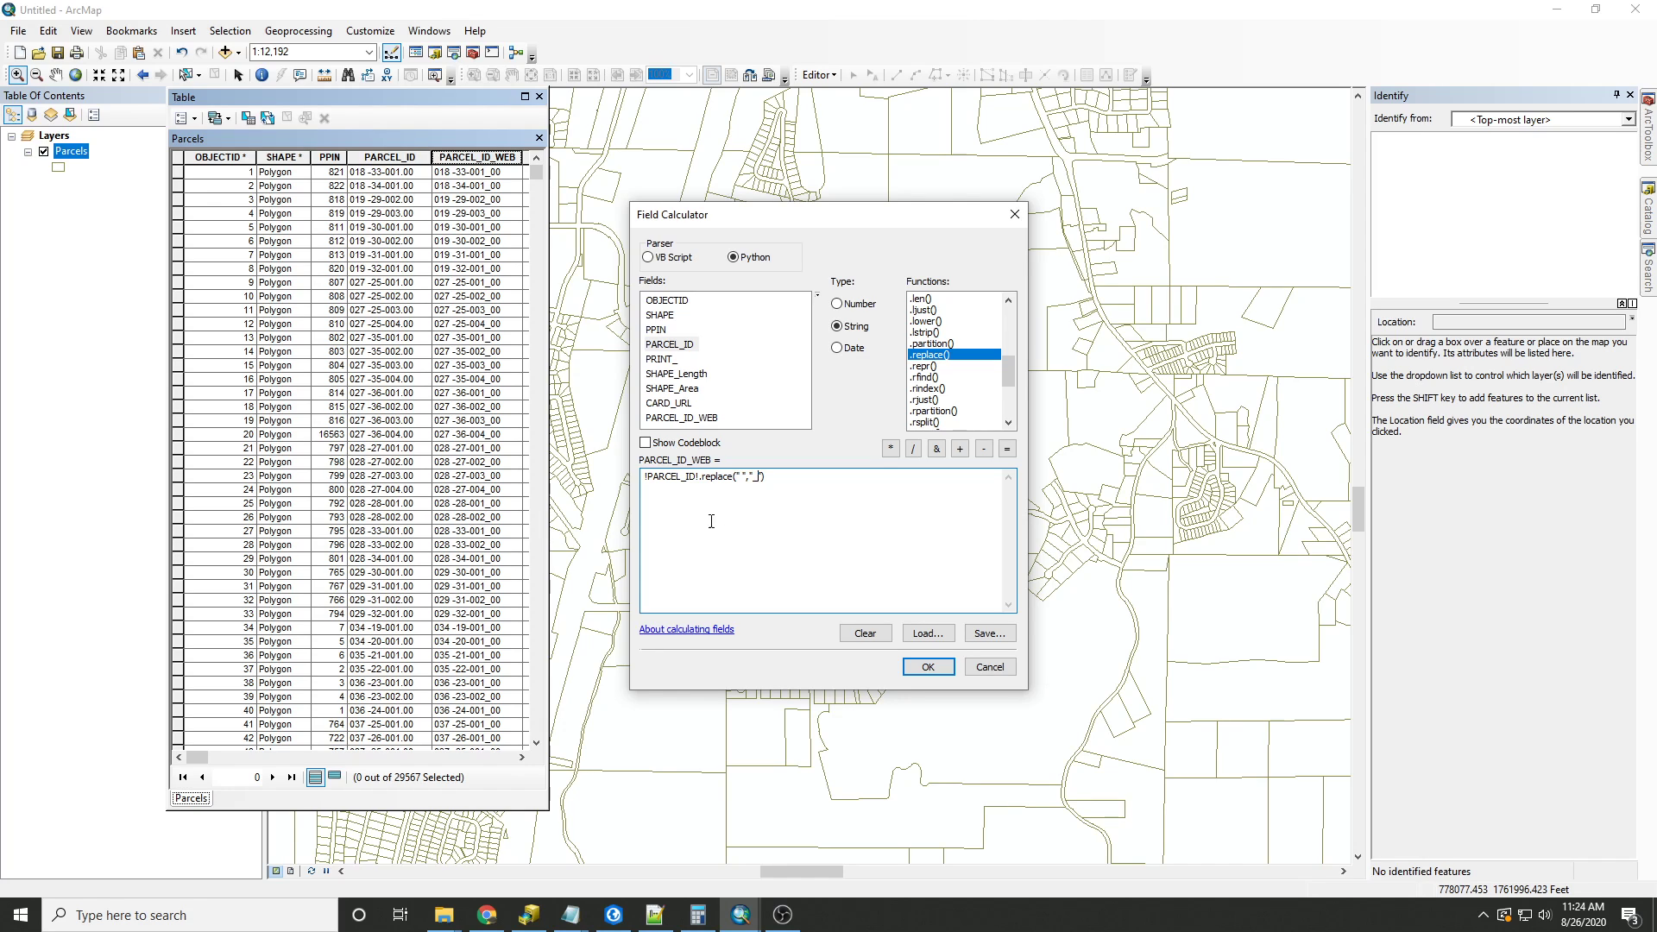
click(927, 667)
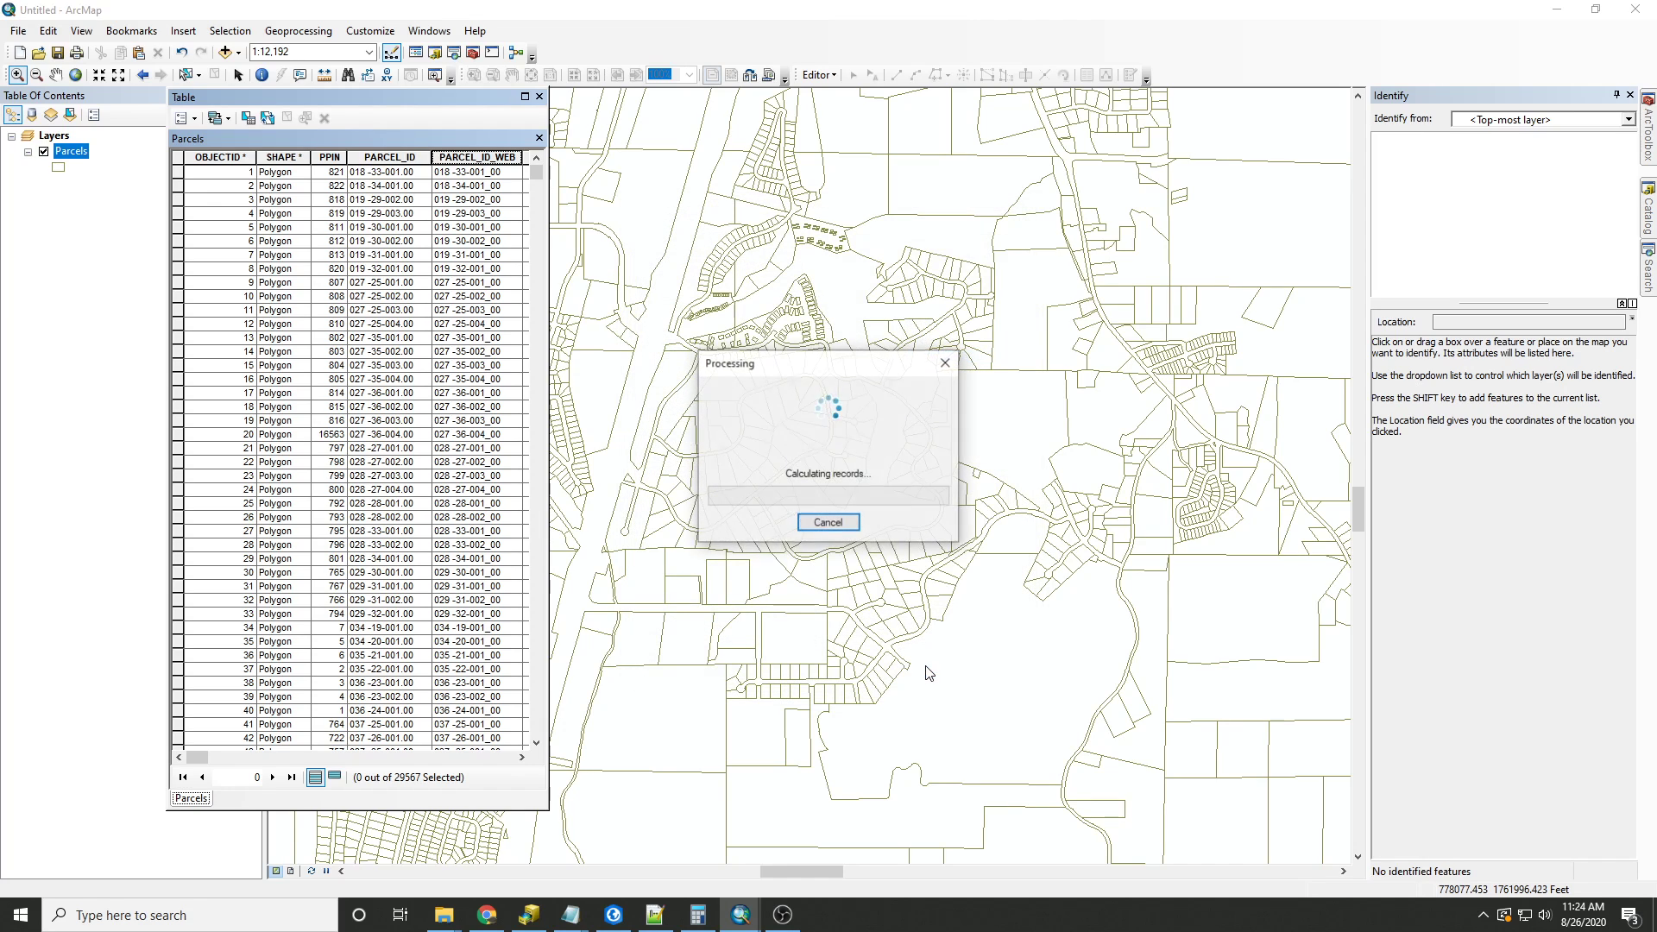